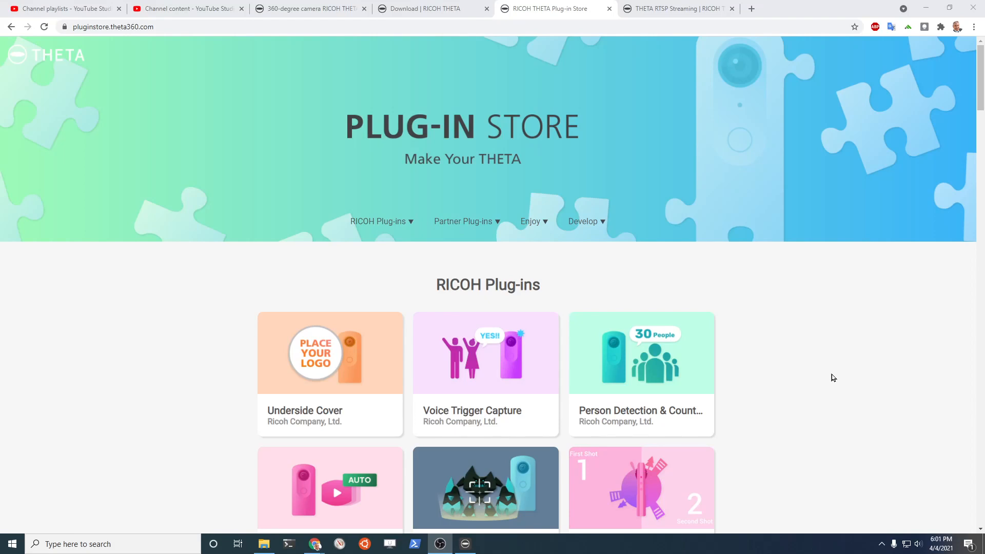
Scroll the store home page down past RICOH Plug-ins to the Partner Plug-ins section.
scroll("down", 3)
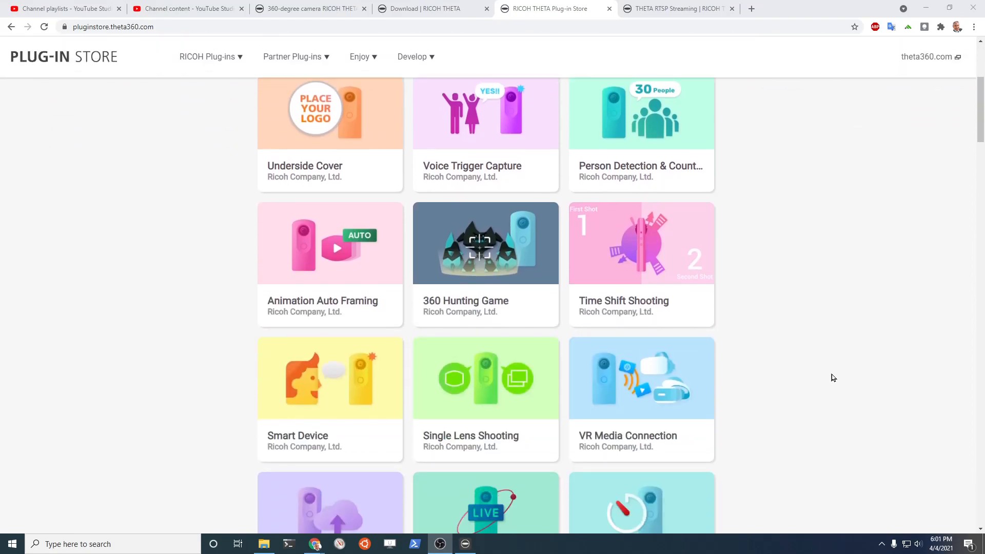
scroll("down", 3)
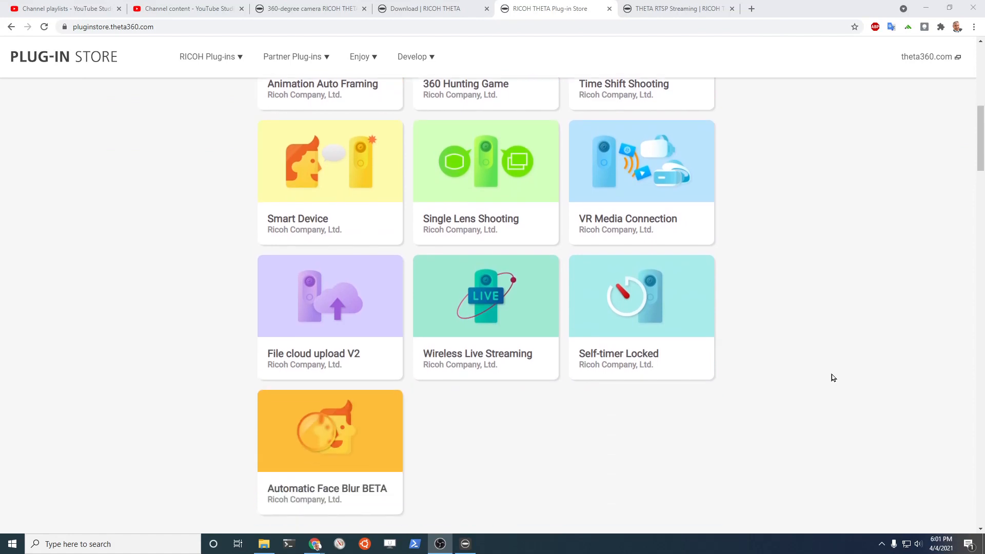
scroll("down", 3)
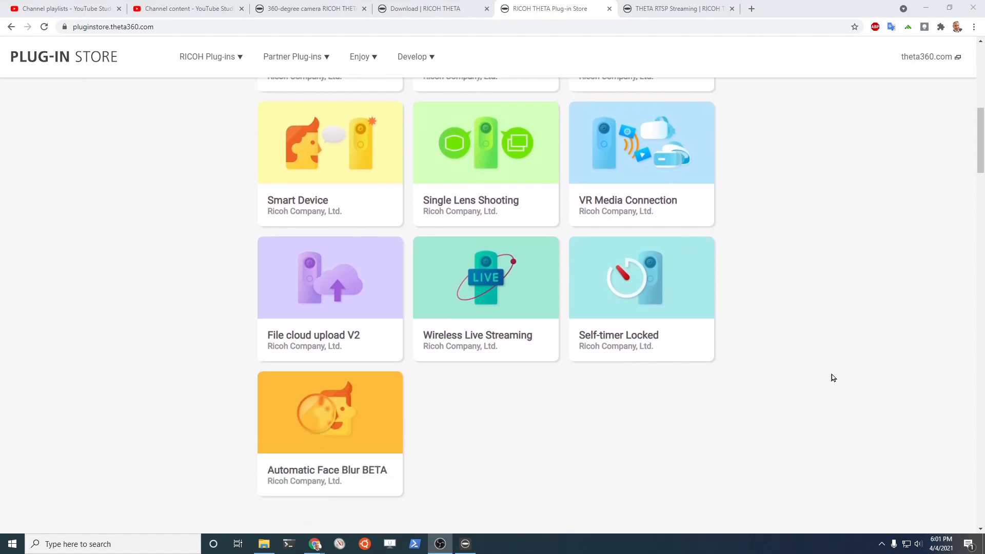
scroll("down", 3)
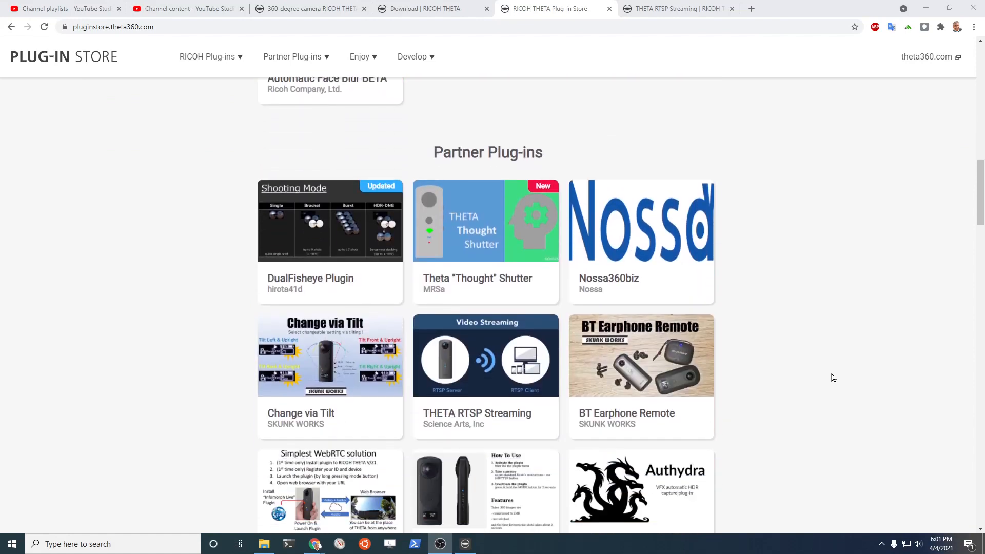
mouse_move(465, 351)
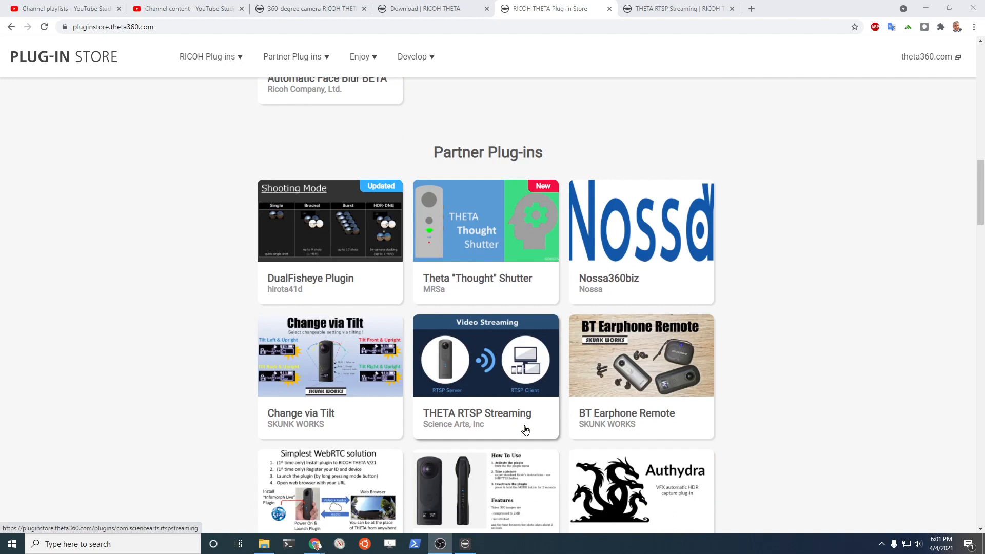
mouse_move(437, 337)
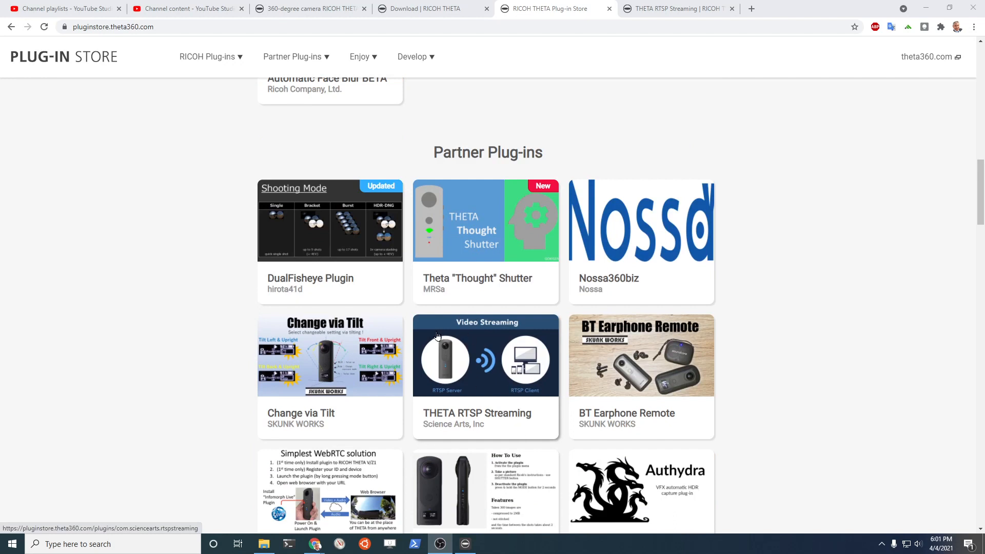
mouse_move(479, 426)
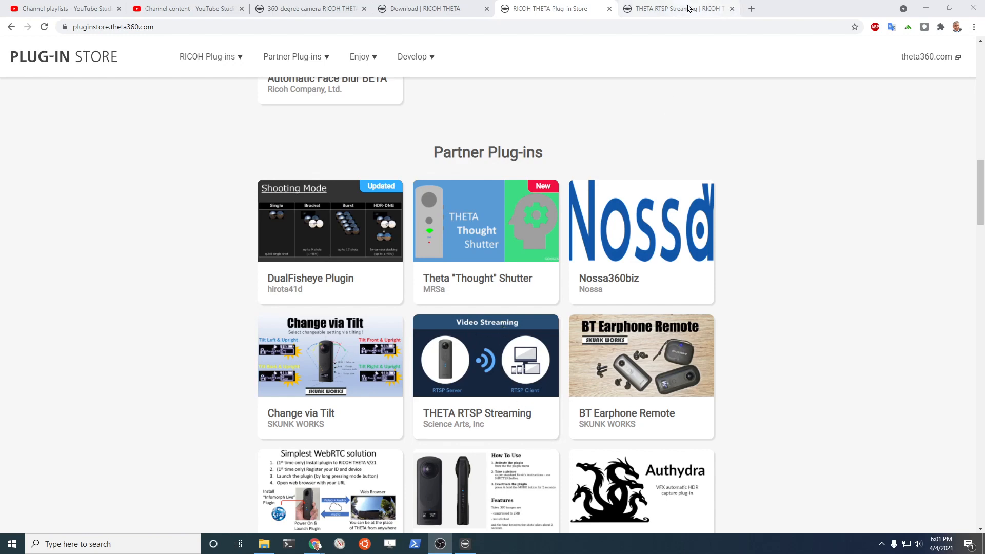
Switch to the THETA RTSP Streaming plug-in's store page.
left_click(485, 356)
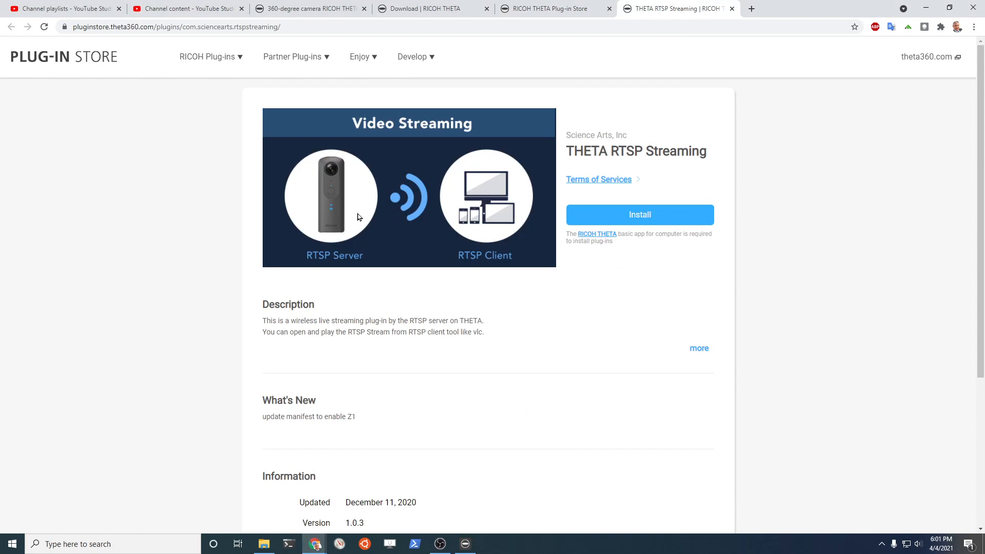
mouse_move(369, 264)
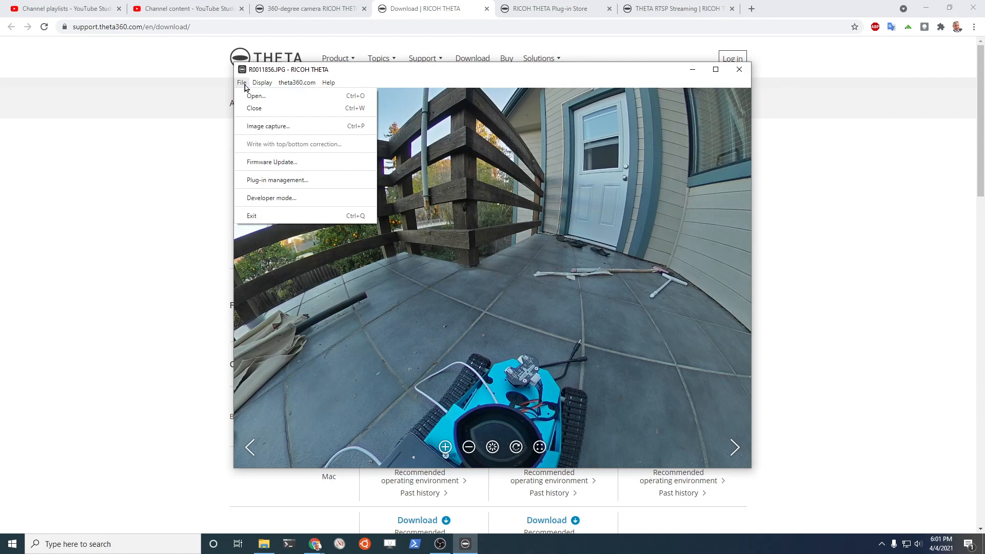
left_click(261, 82)
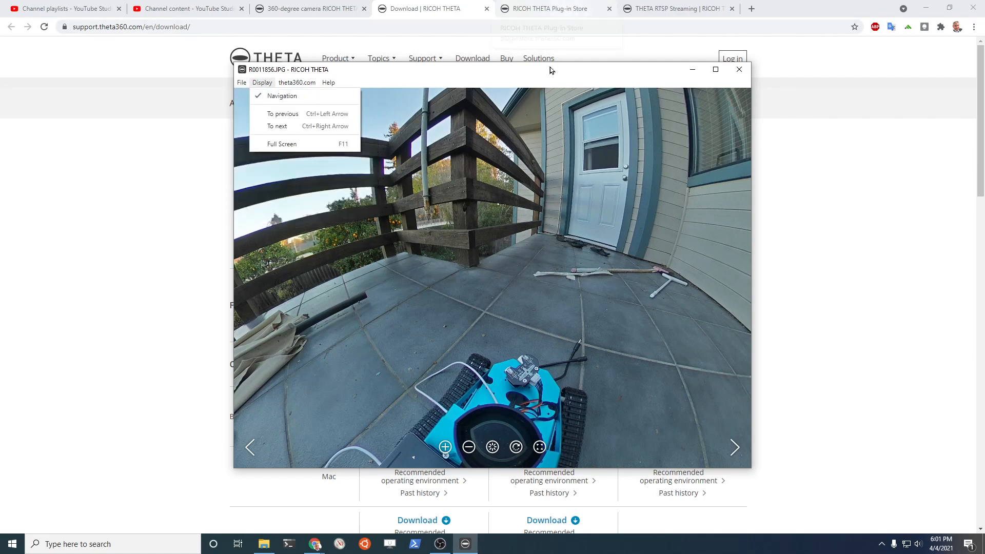
left_click(739, 69)
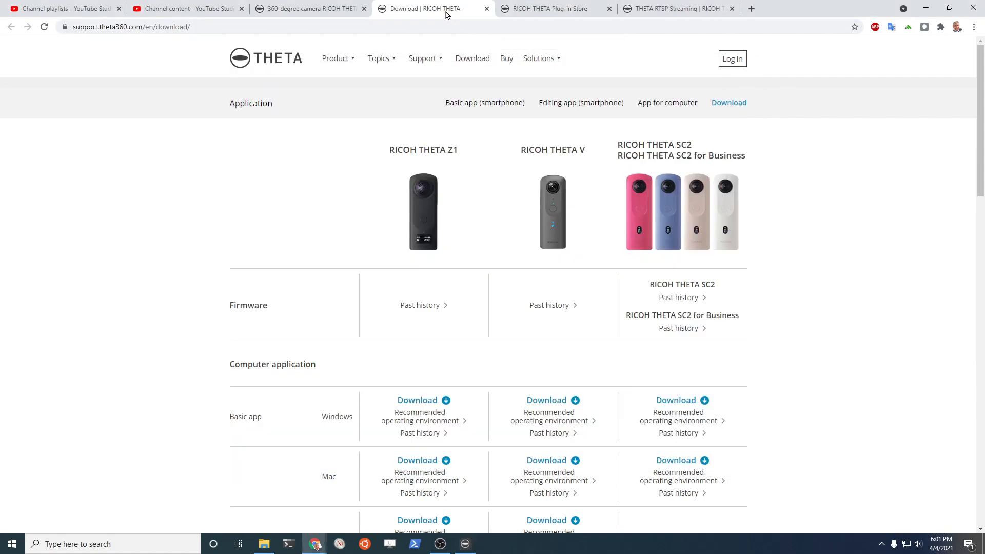
scroll("down", 3)
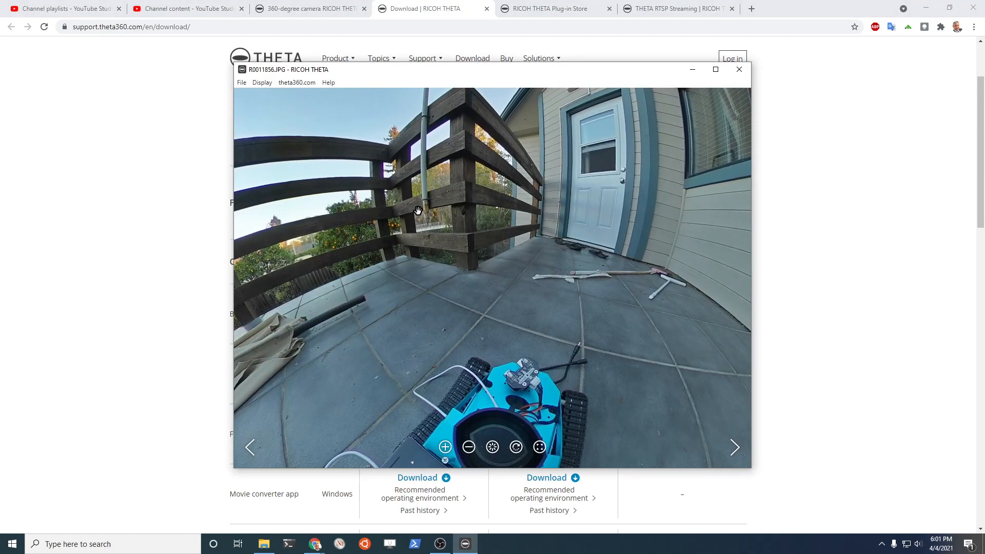
Open File > Plug-in management and confirm the USB connection prompt to list Plug-in1–3.
left_click(242, 82)
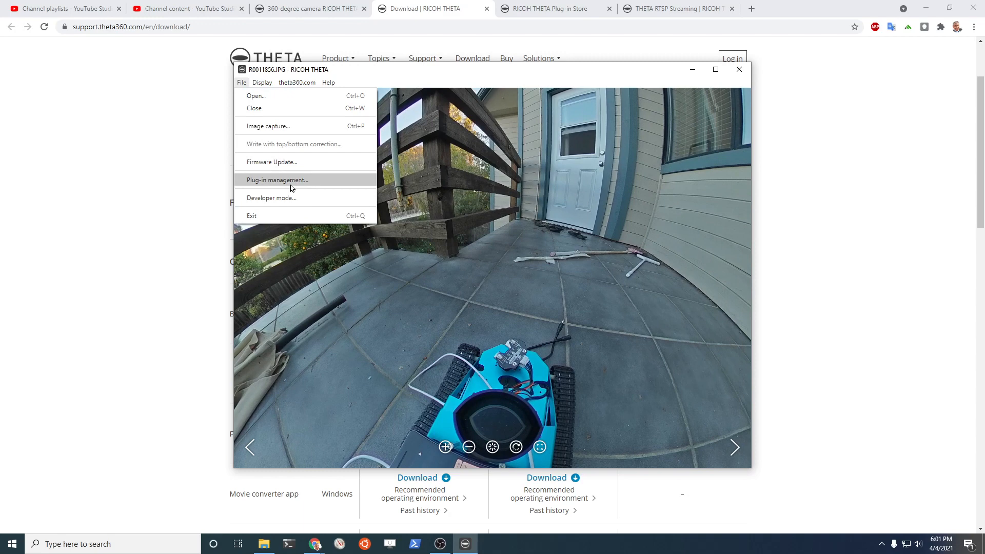
left_click(276, 179)
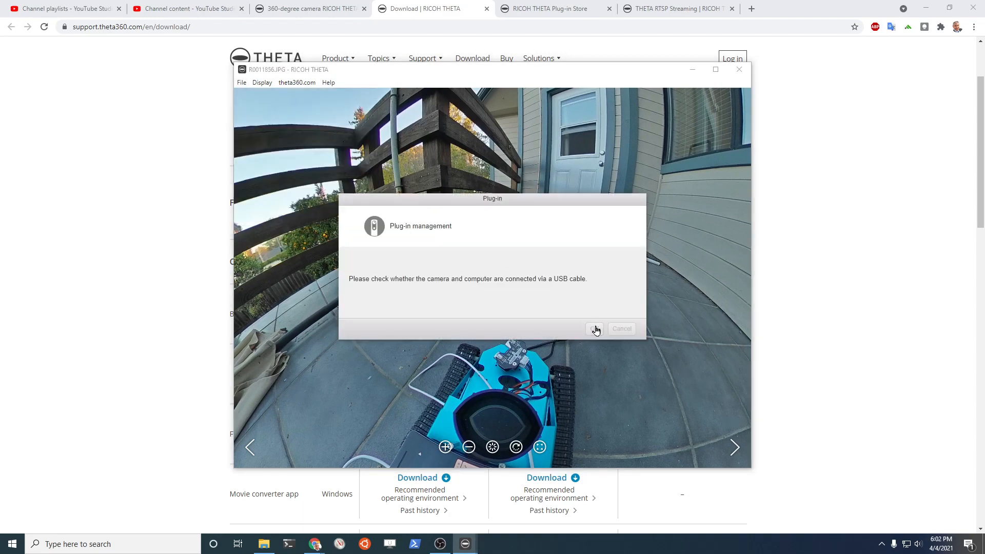
left_click(594, 328)
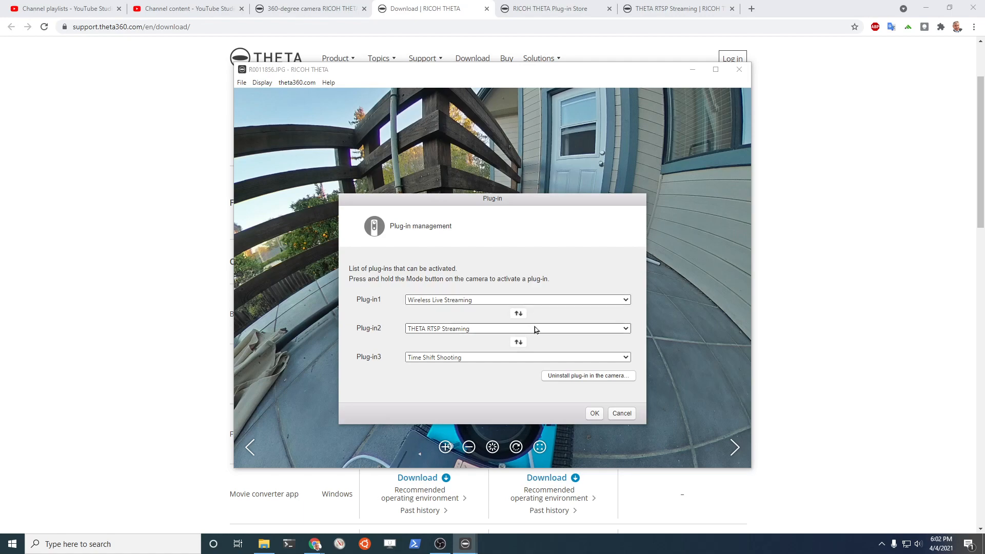
Install THETA RTSP Streaming from the store, confirming and letting it launch the RICOH THETA app.
left_click(678, 8)
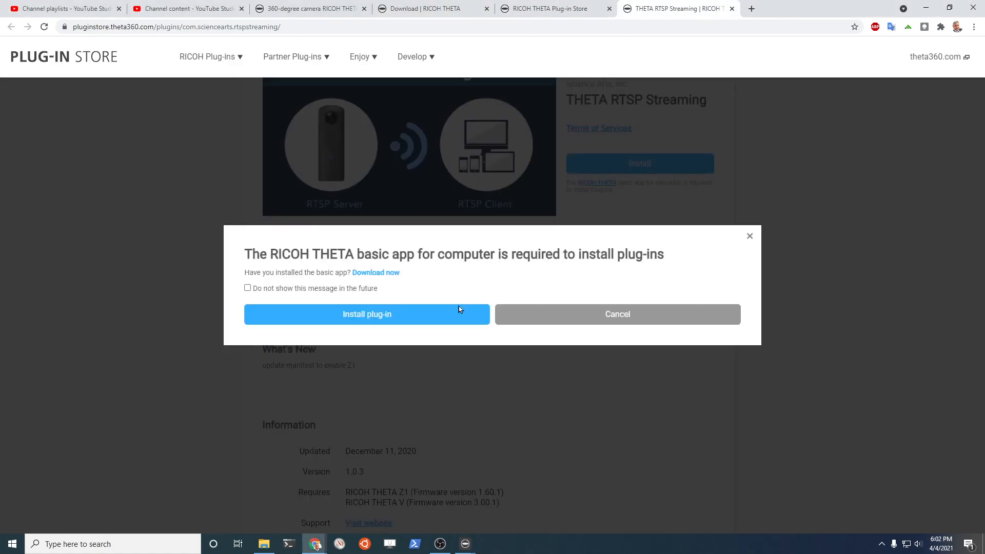
mouse_move(391, 311)
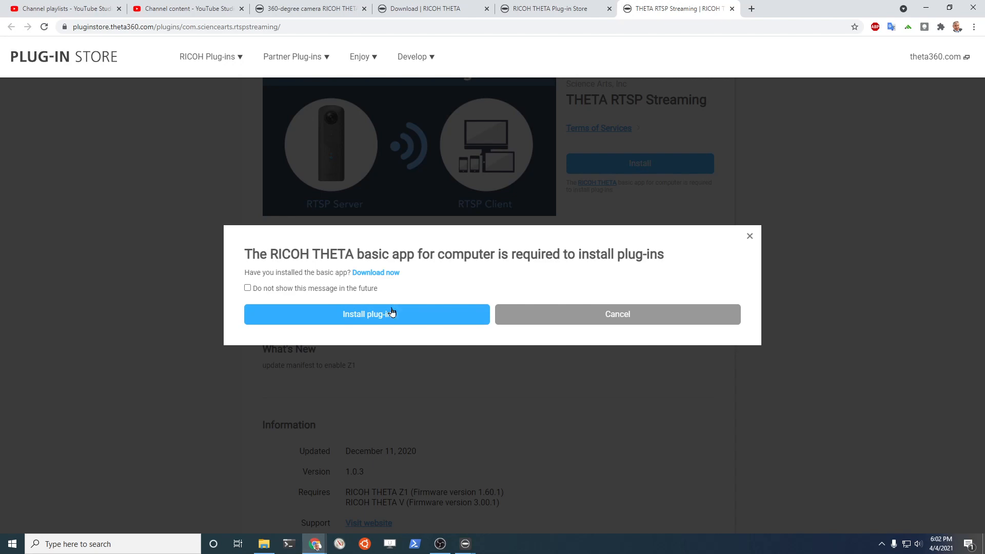
left_click(367, 314)
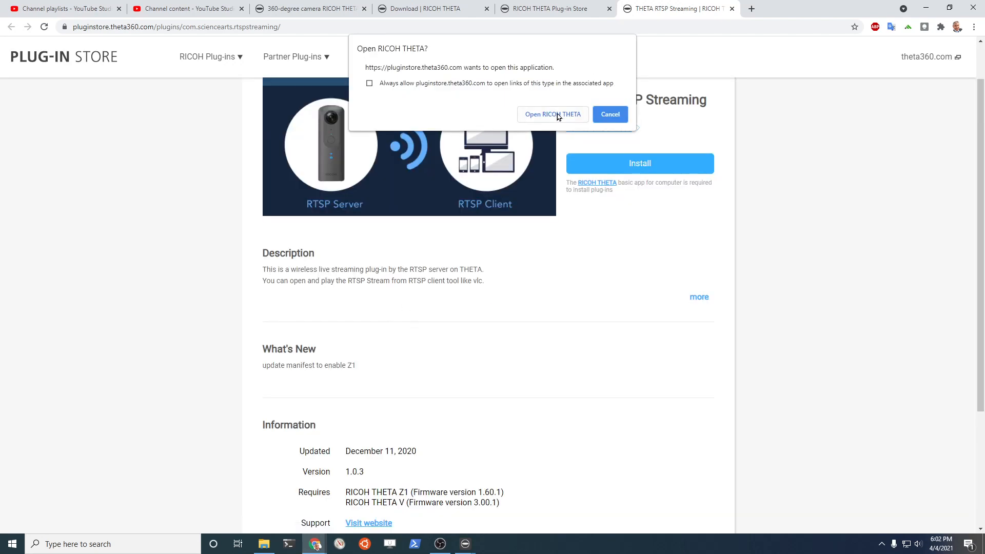
left_click(552, 114)
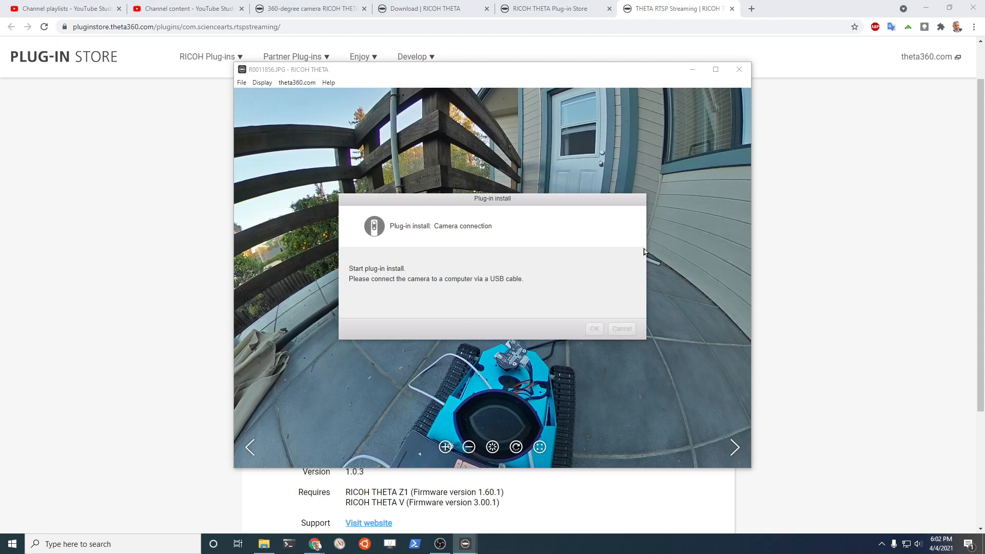
mouse_move(351, 100)
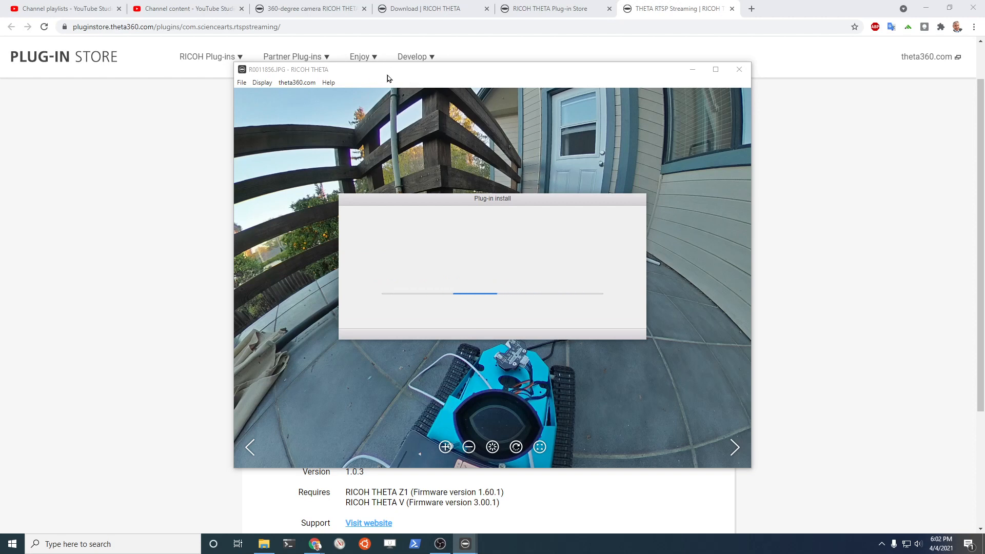
mouse_move(509, 51)
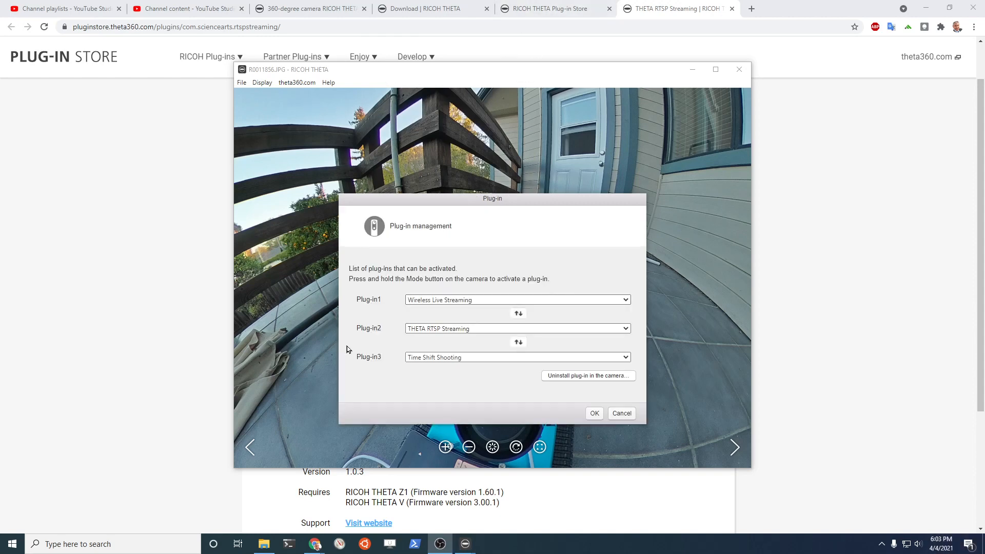
mouse_move(545, 406)
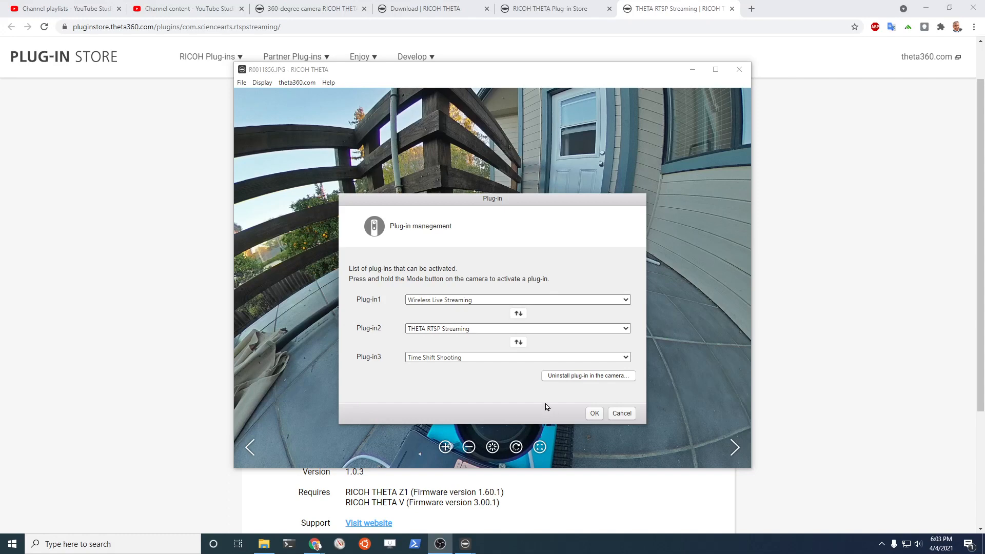
mouse_move(595, 305)
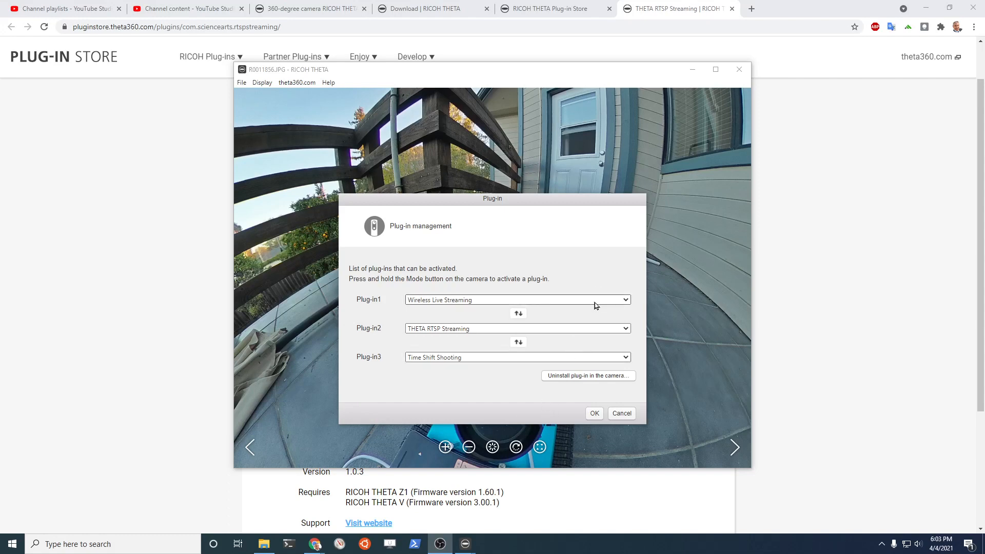
Expand the plug-in slot dropdown to choose THETA RTSP Streaming for the camera.
left_click(516, 299)
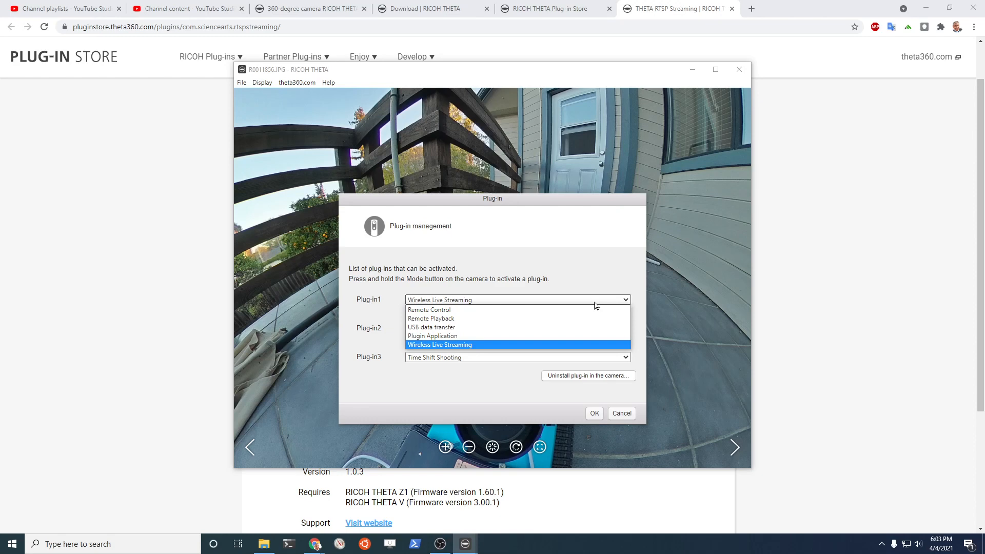
mouse_move(455, 269)
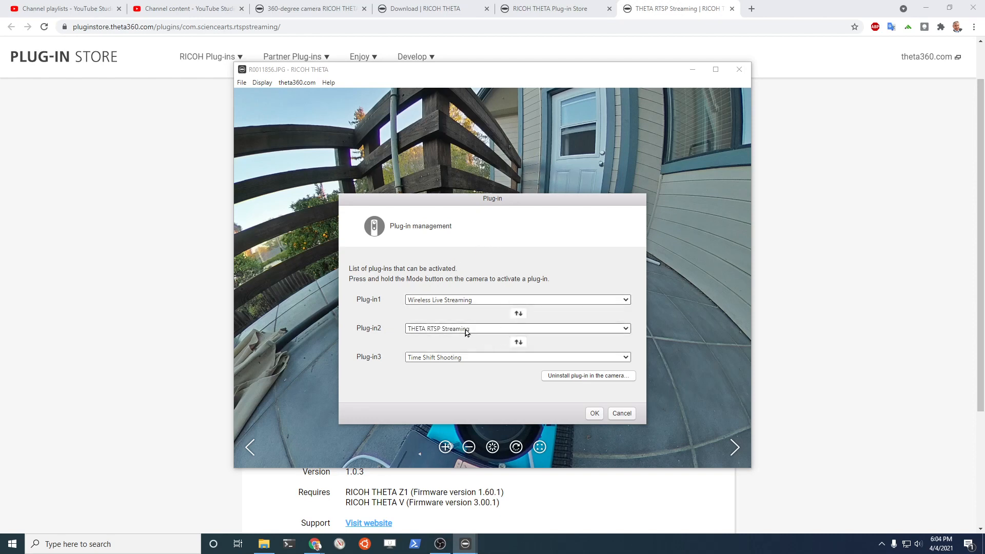
mouse_move(429, 343)
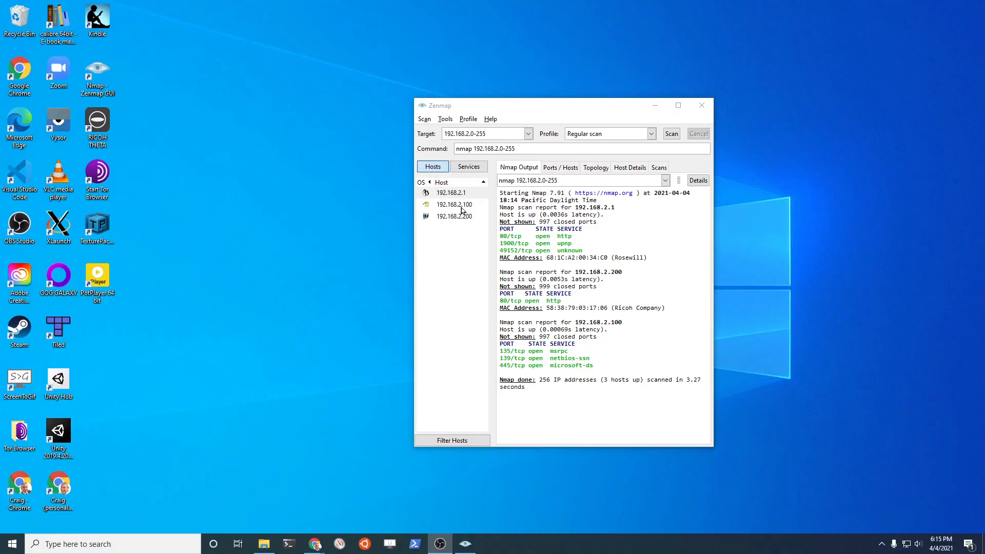
mouse_move(483, 352)
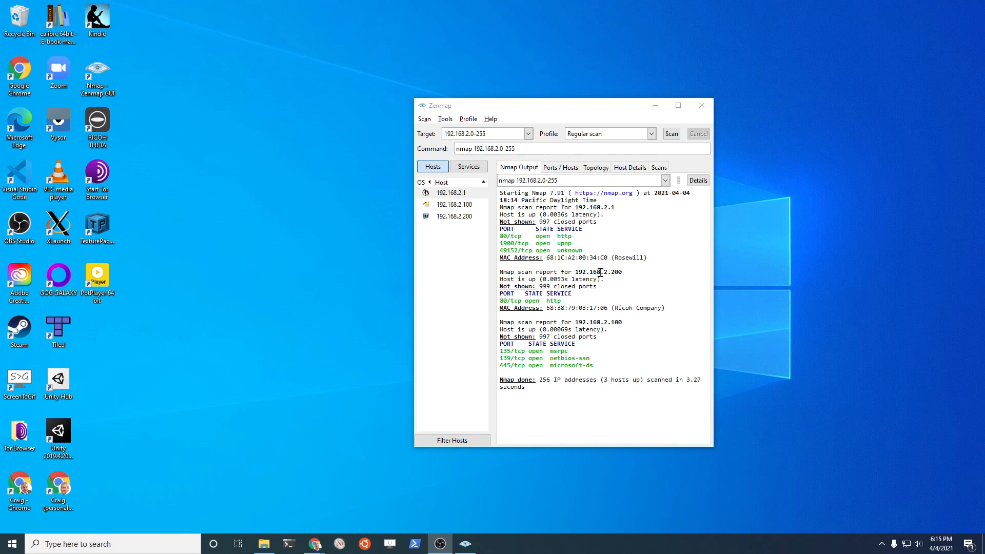
mouse_move(600, 269)
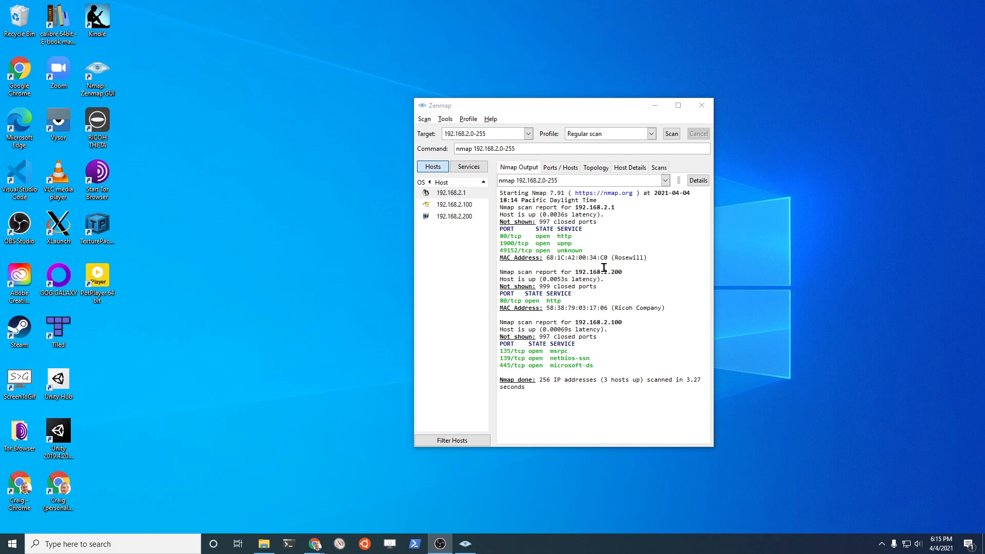
mouse_move(161, 187)
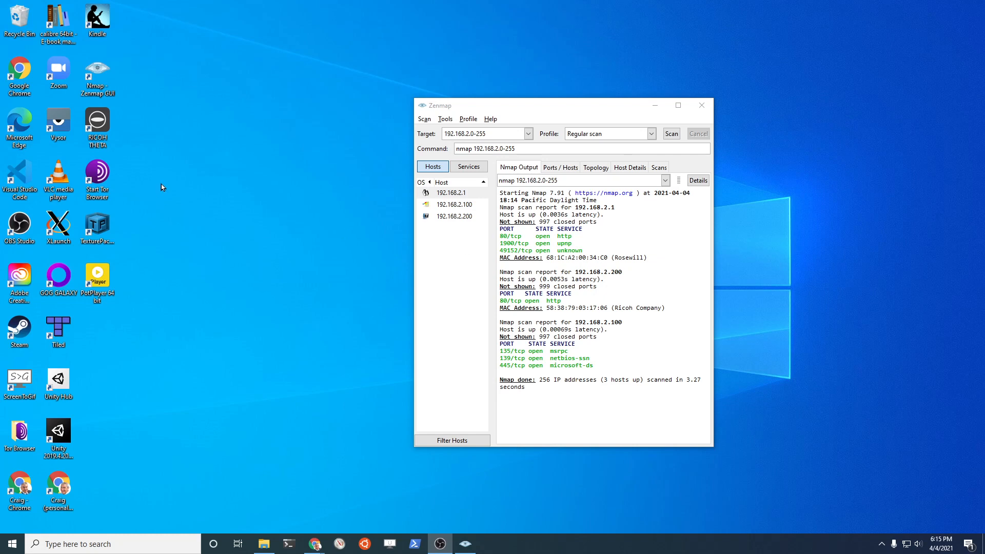
mouse_move(227, 149)
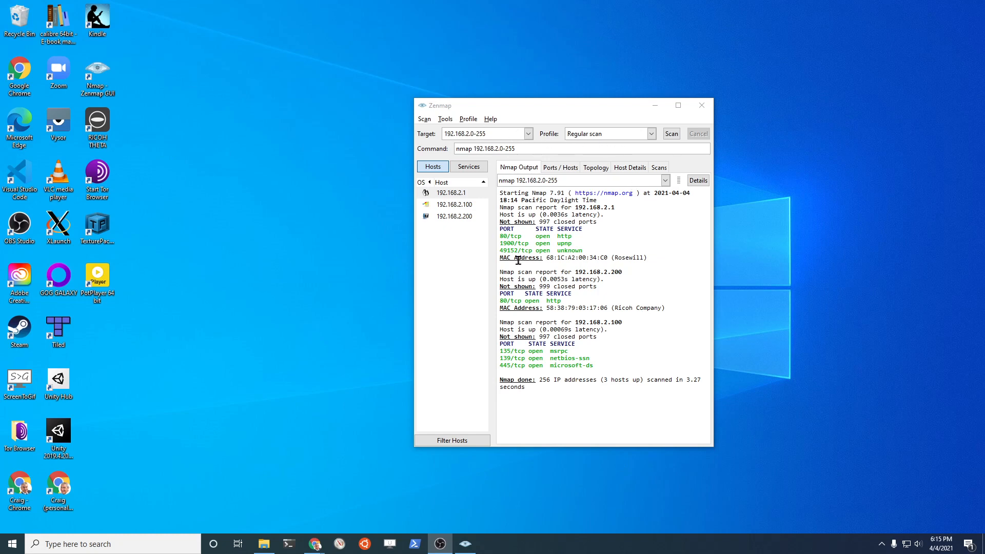
mouse_move(578, 267)
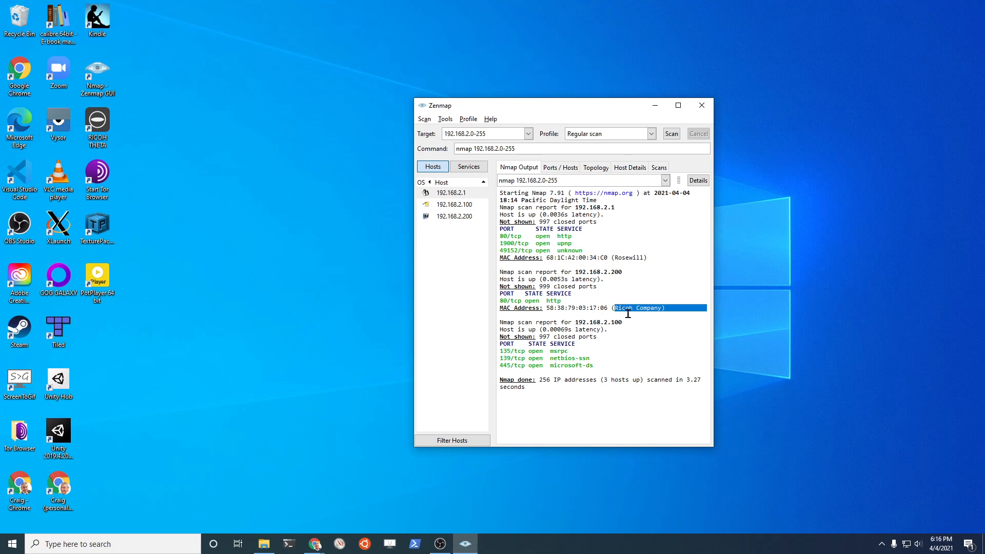
mouse_move(660, 309)
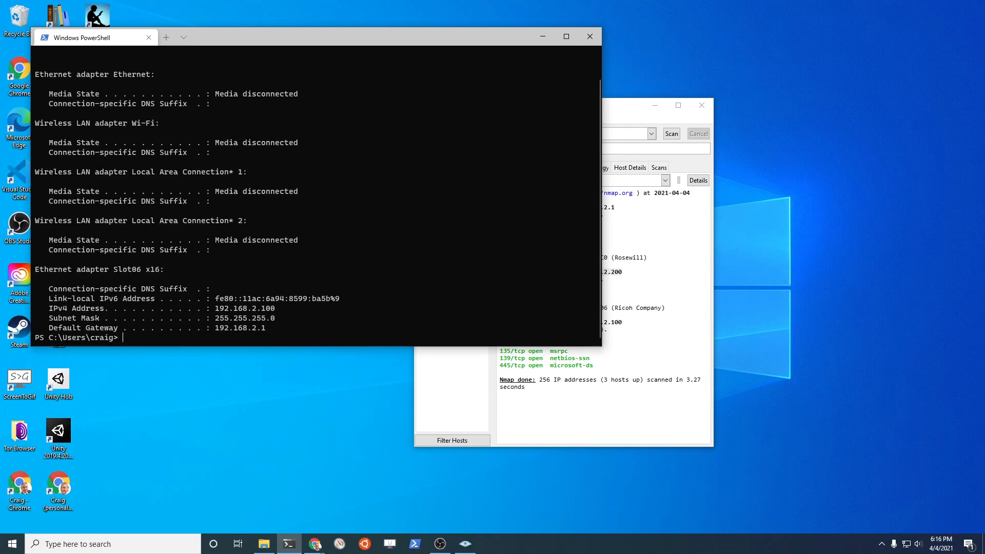
mouse_move(273, 330)
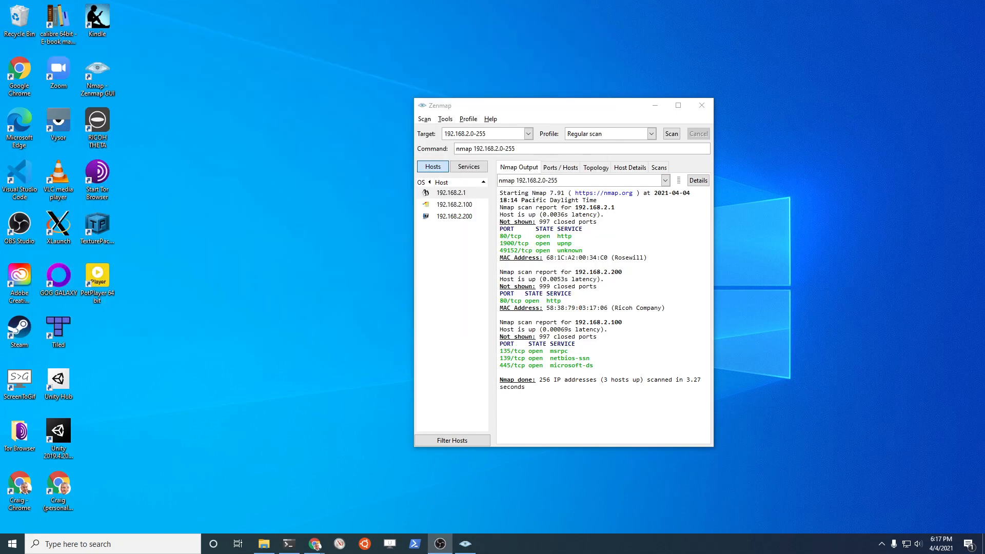
mouse_move(456, 145)
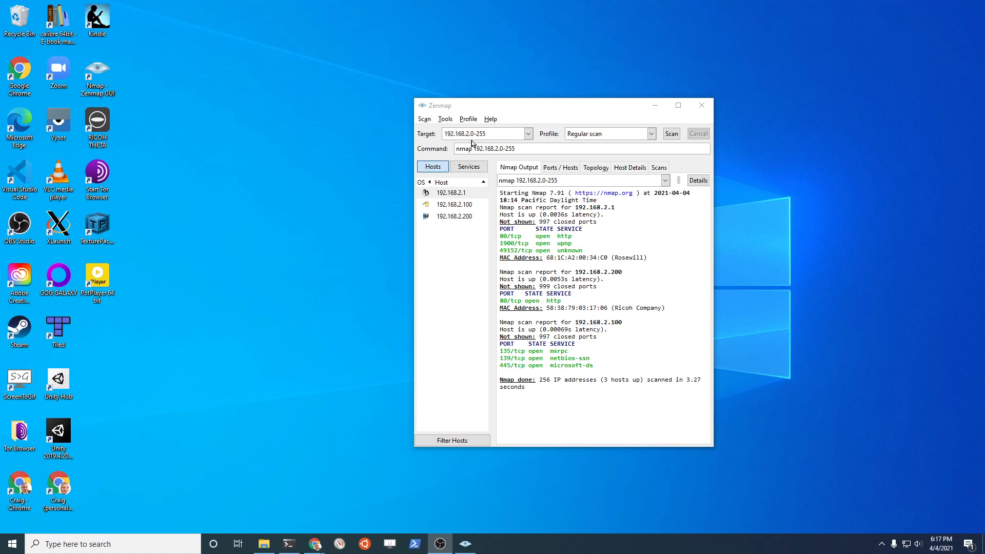
mouse_move(469, 143)
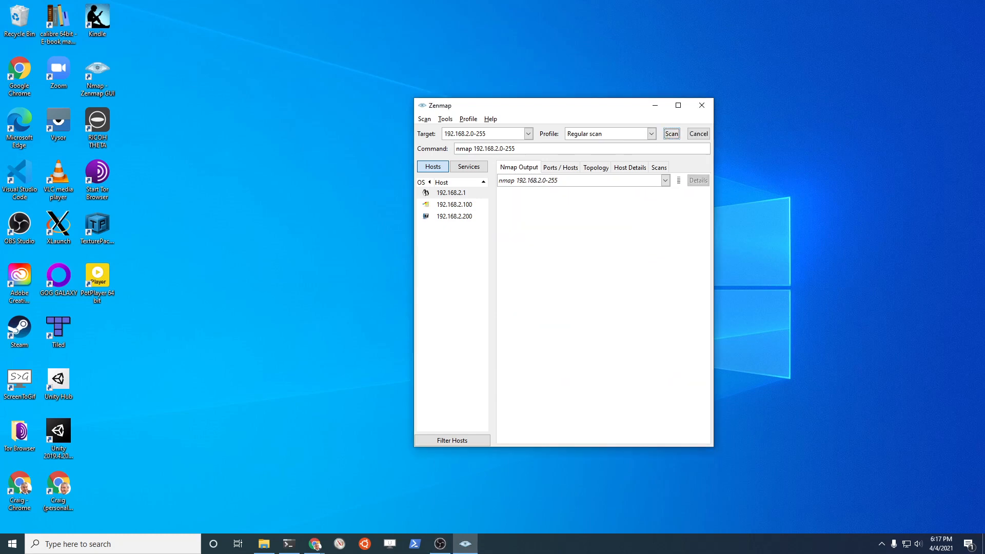
Rescan 192.168.2.0-255 and pick out the Ricoh camera at 192.168.2.200 in the results.
left_click(670, 133)
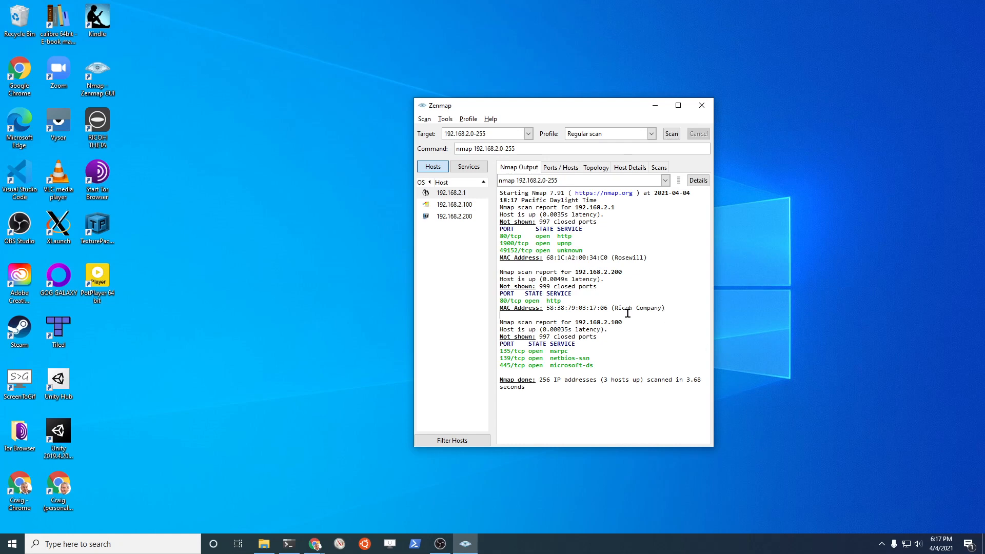
double_click(597, 271)
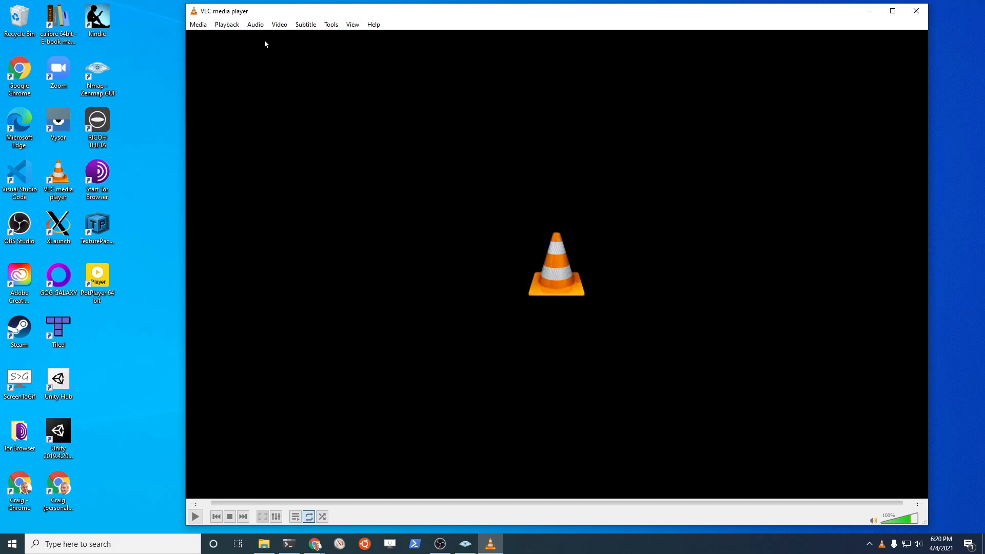
mouse_move(138, 54)
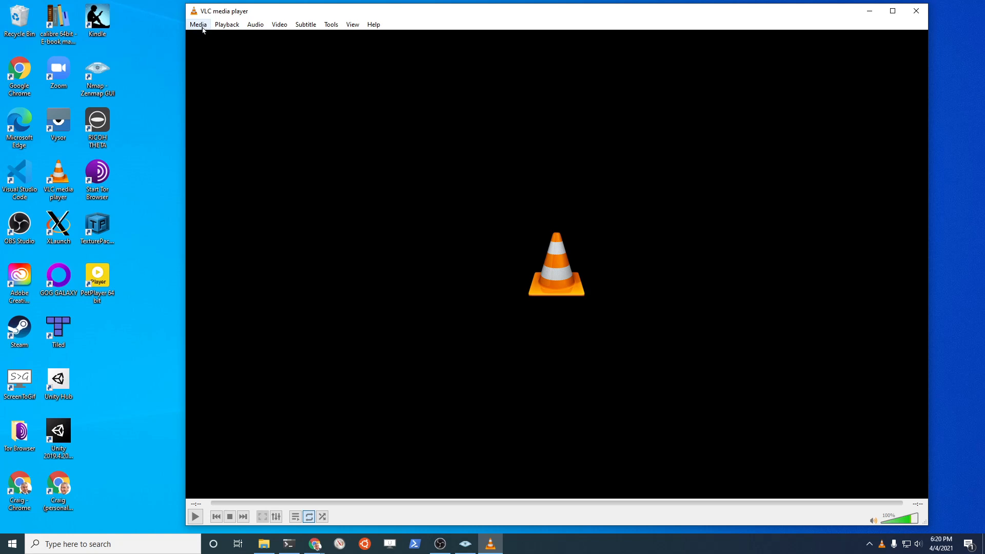
Choose Media > Open Network Stream in VLC.
left_click(197, 23)
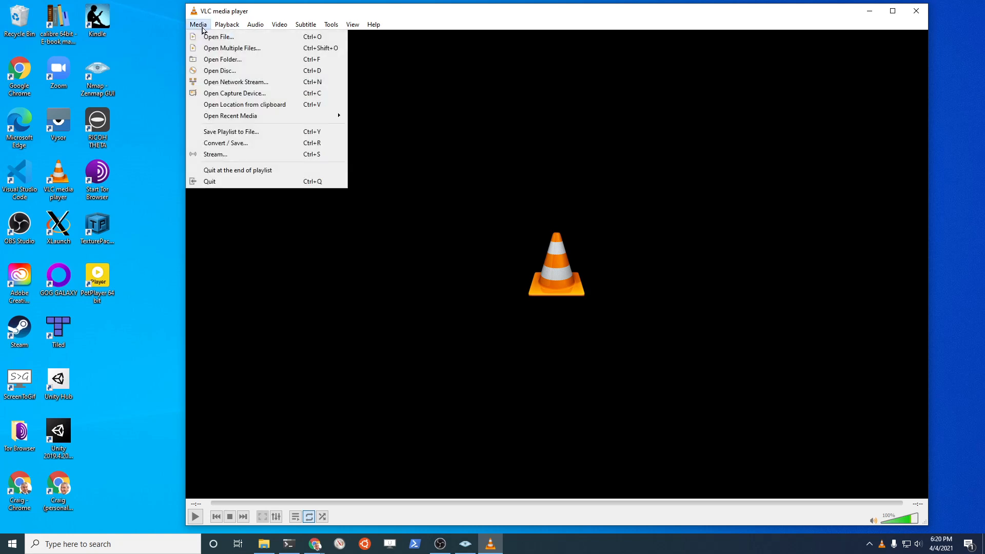
mouse_move(244, 71)
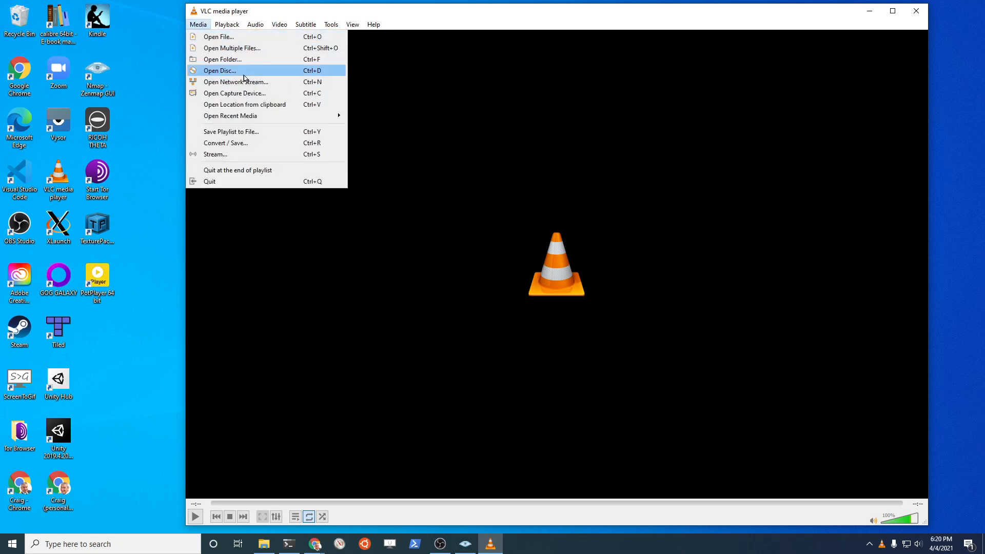
mouse_move(198, 27)
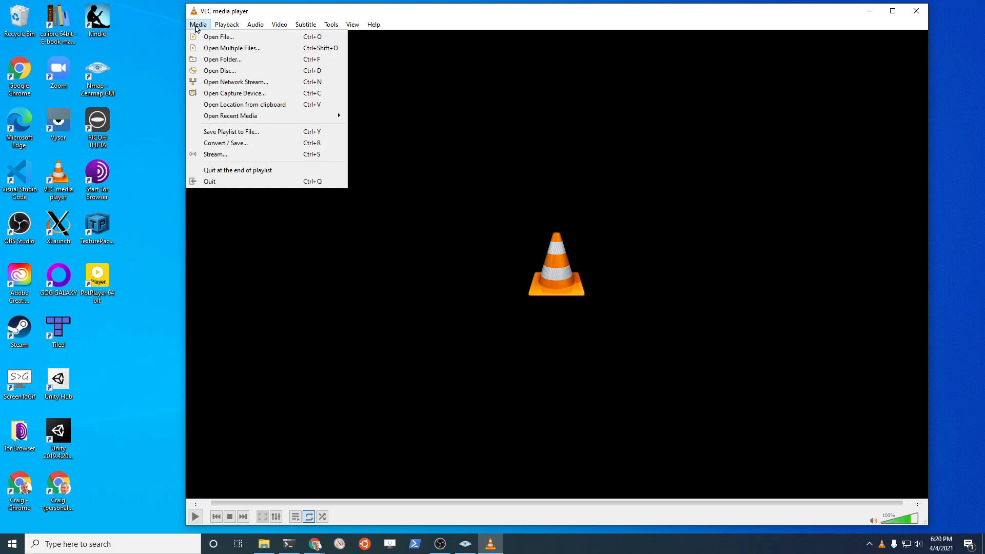
mouse_move(234, 94)
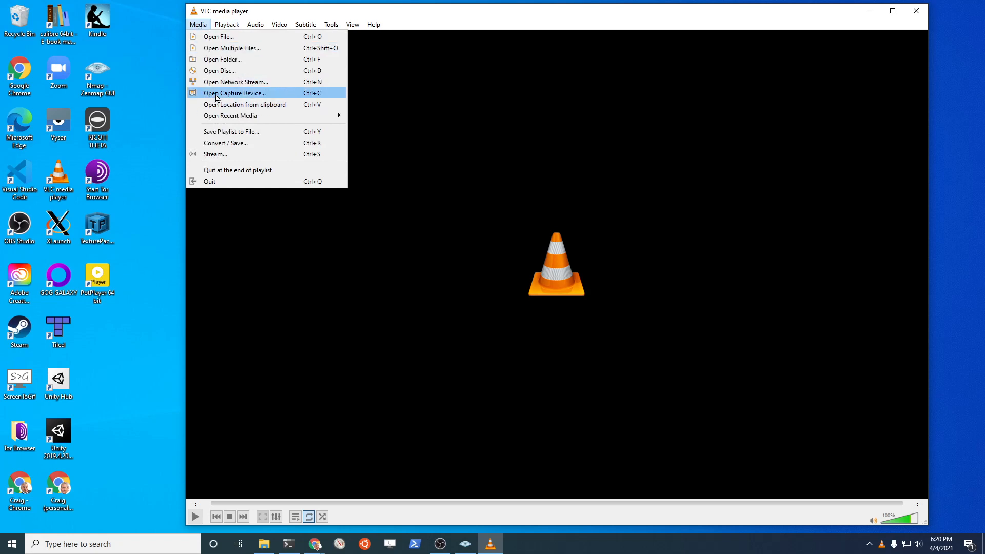
mouse_move(236, 82)
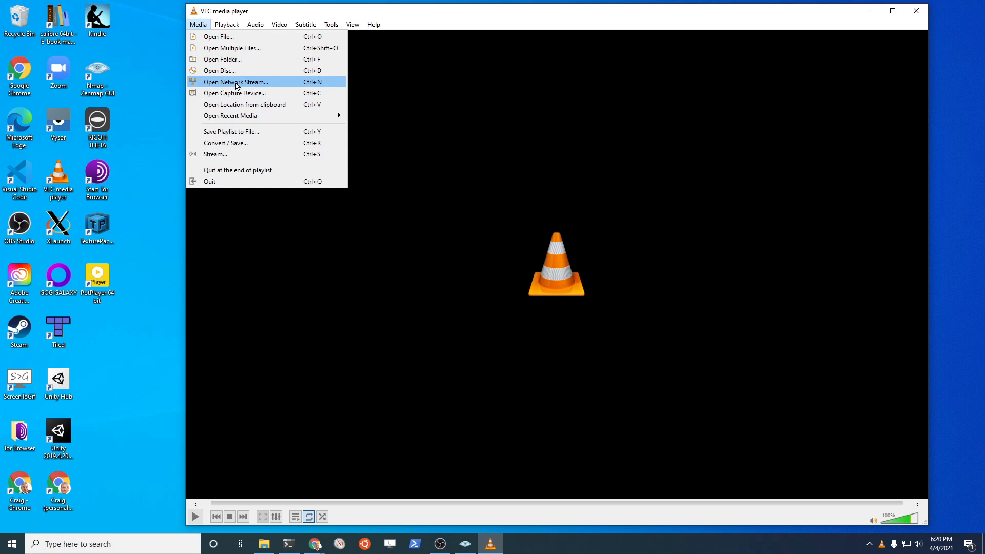
mouse_move(267, 83)
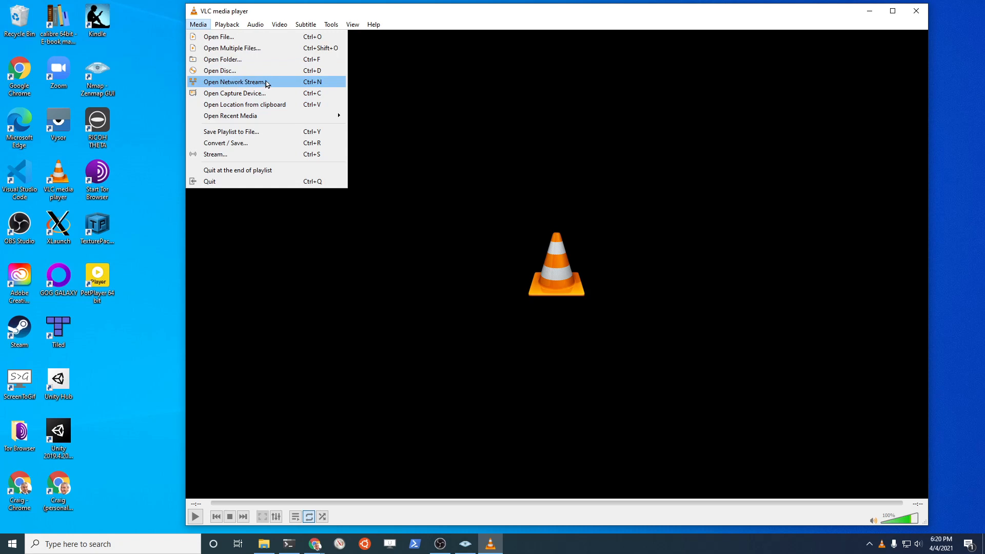
left_click(234, 82)
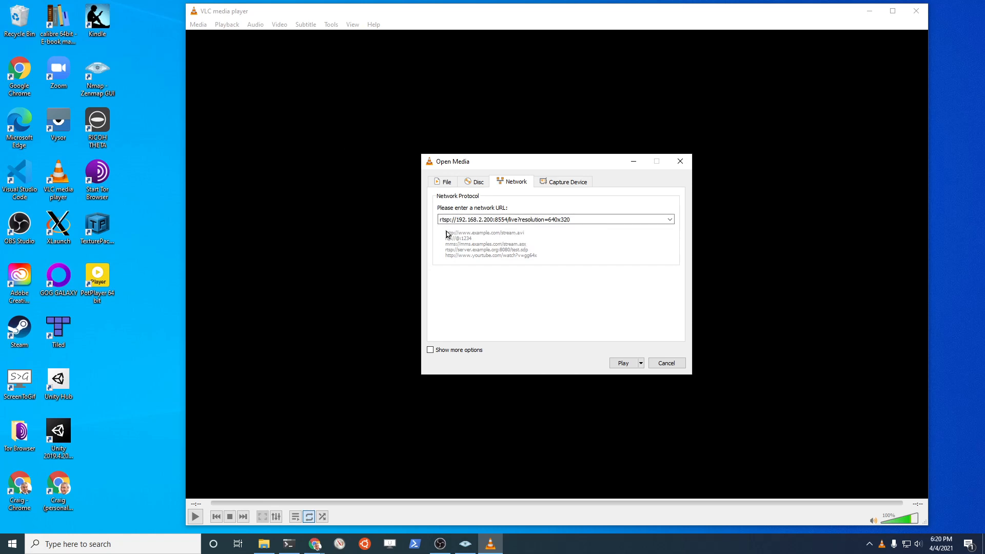
mouse_move(445, 229)
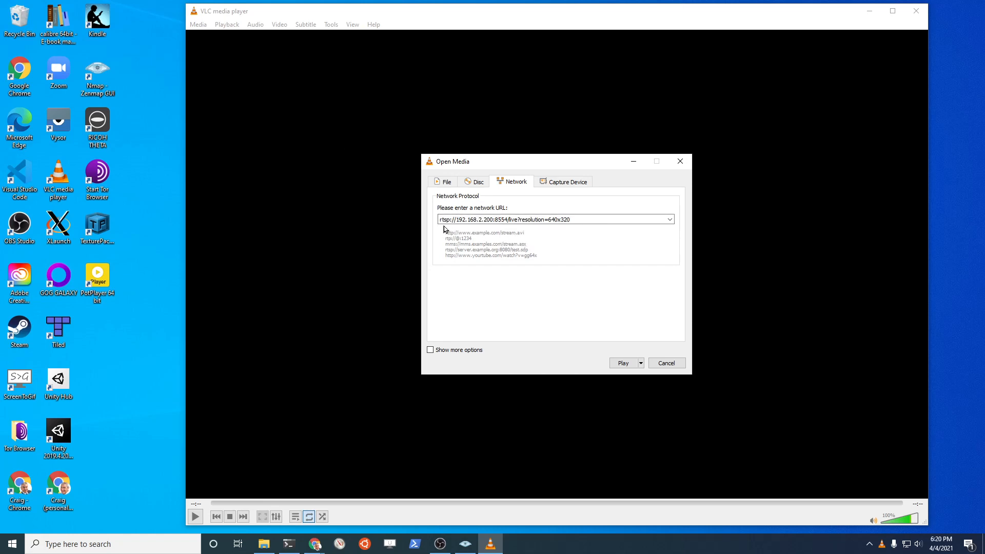
Enter rtsp://192.168.2.200:8554/live?resolution=640x320 and play the stream.
left_click(555, 219)
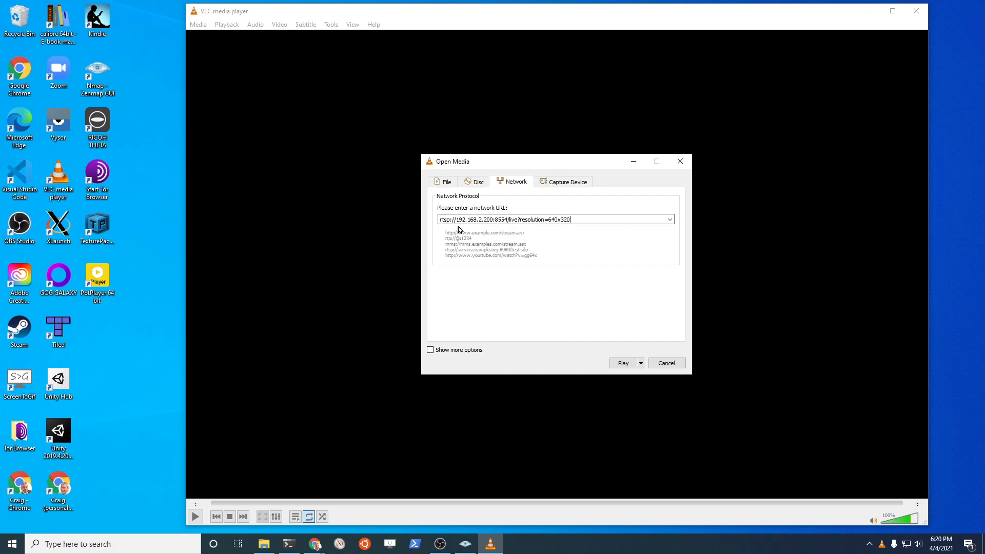
mouse_move(475, 229)
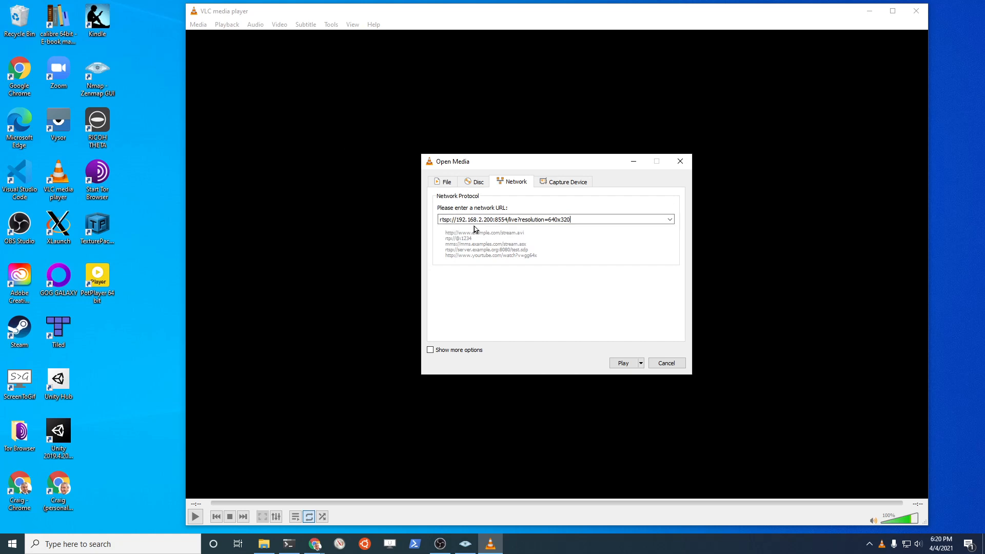
mouse_move(489, 228)
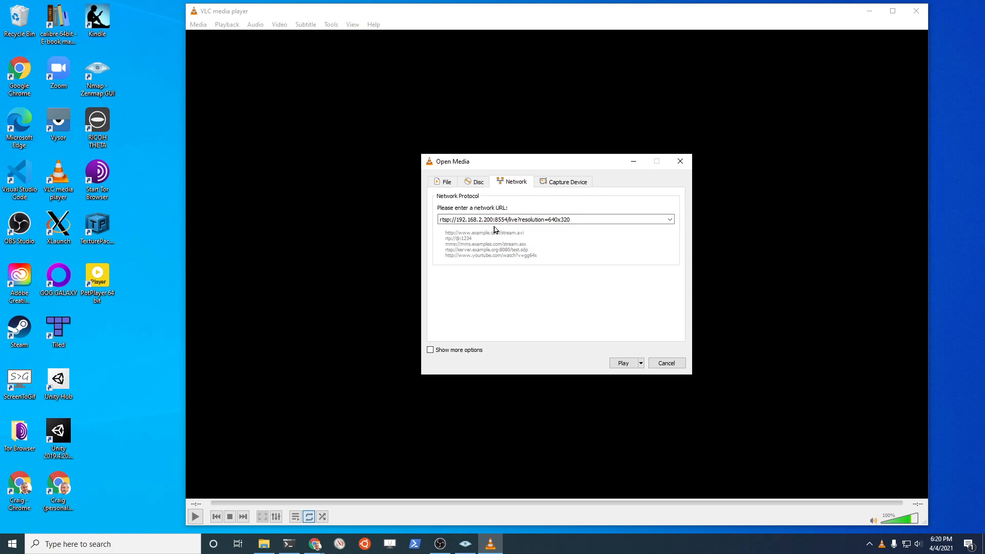
mouse_move(503, 230)
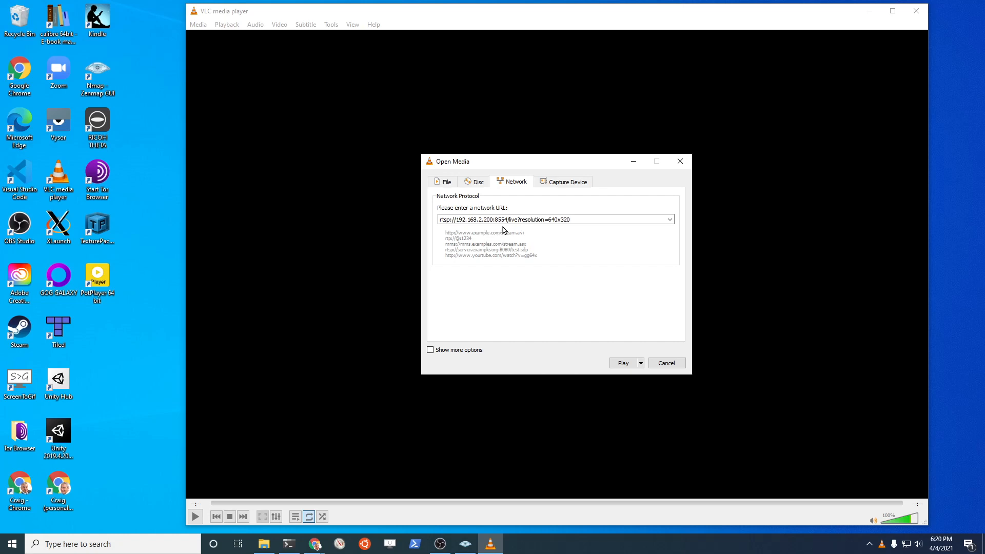
mouse_move(518, 230)
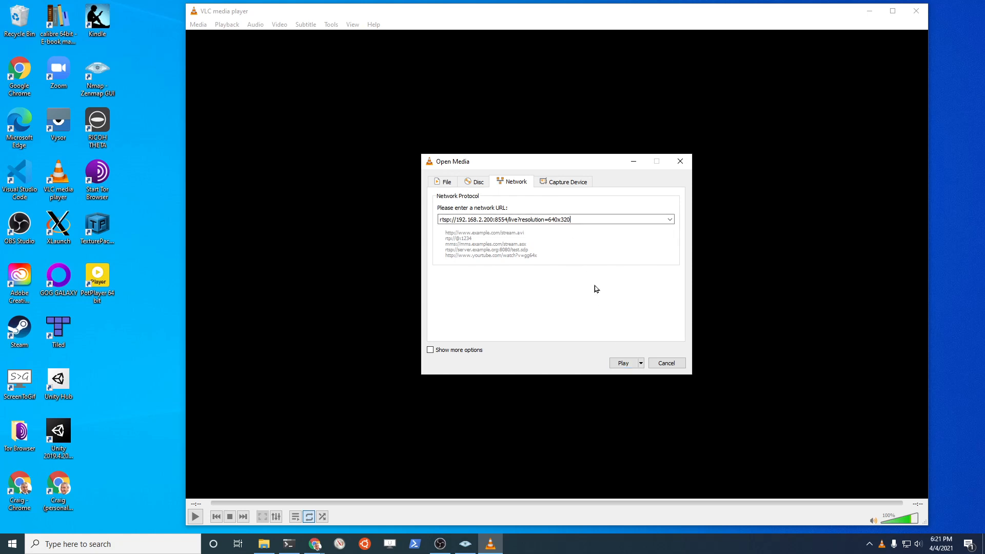
left_click(623, 362)
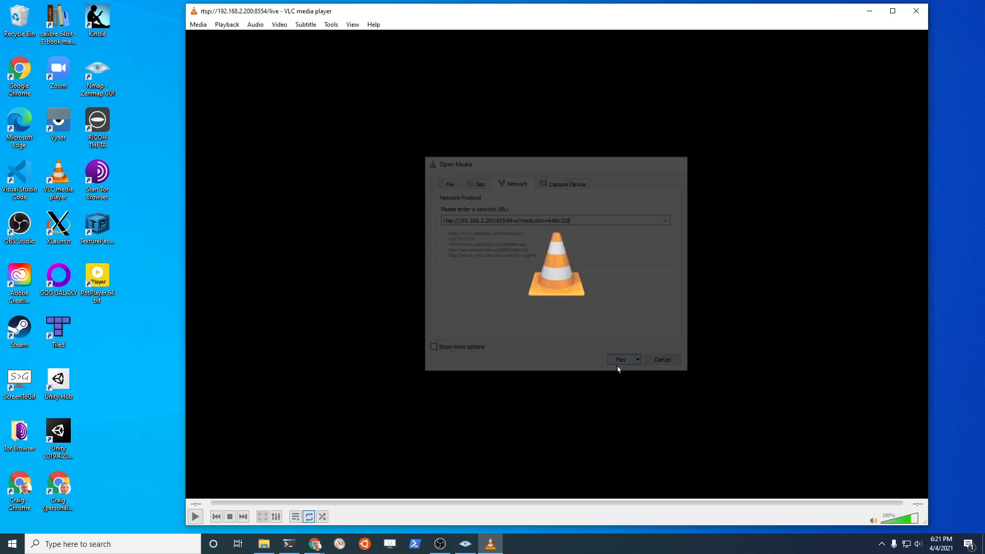
Leave VLC and return to the THETA RTSP Streaming plug-in page in Chrome.
left_click(620, 359)
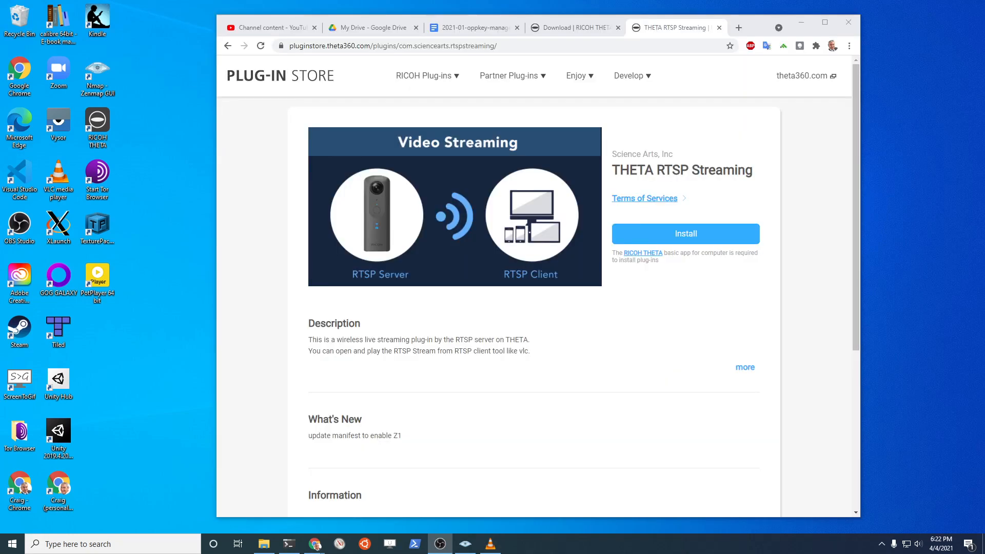
Expand the full description and copy the example rtsp:// stream address for Notepad.
scroll("down", 3)
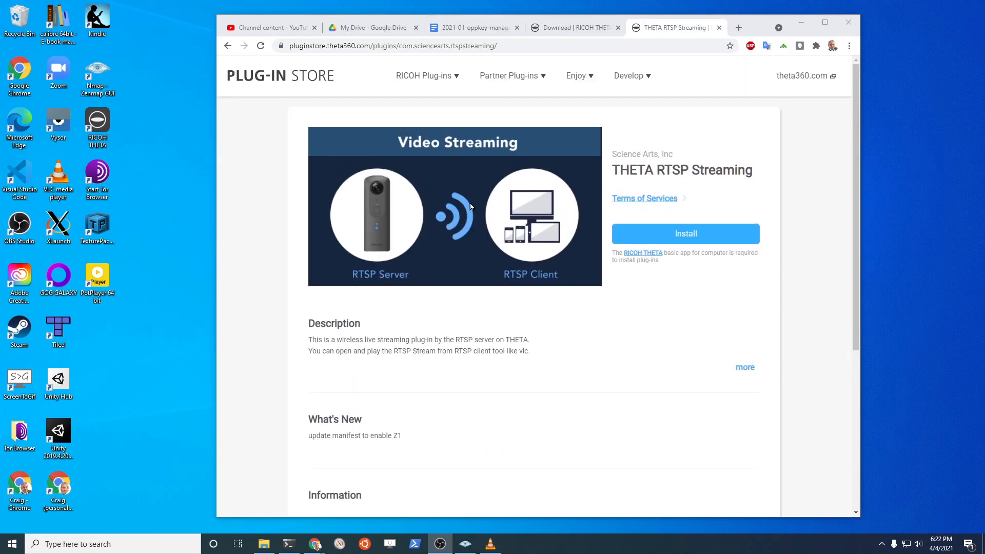
mouse_move(670, 187)
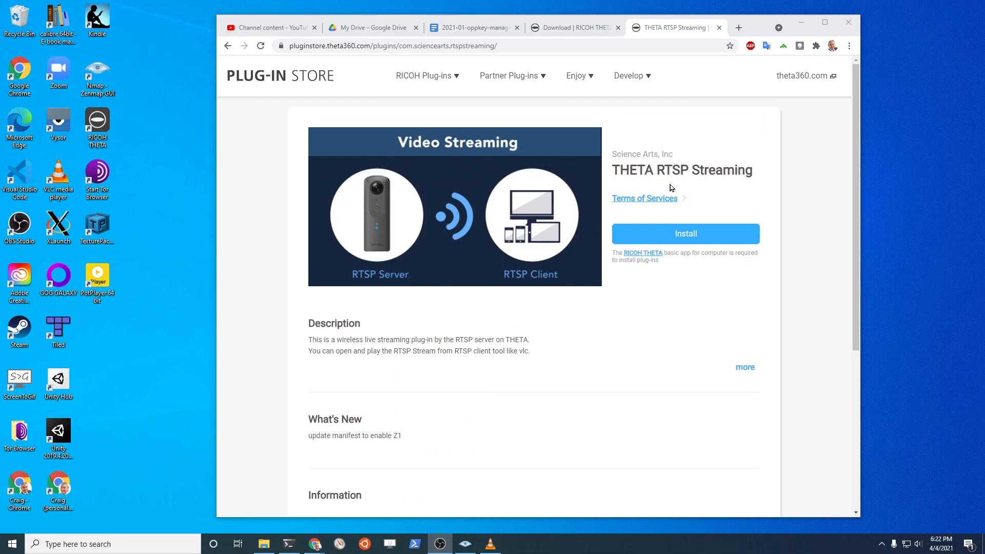
mouse_move(718, 357)
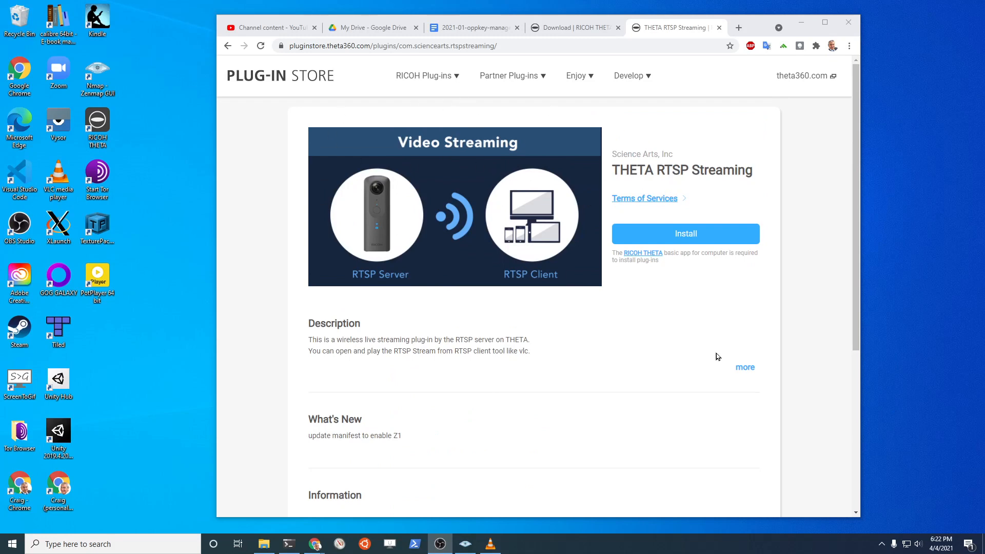
left_click(745, 367)
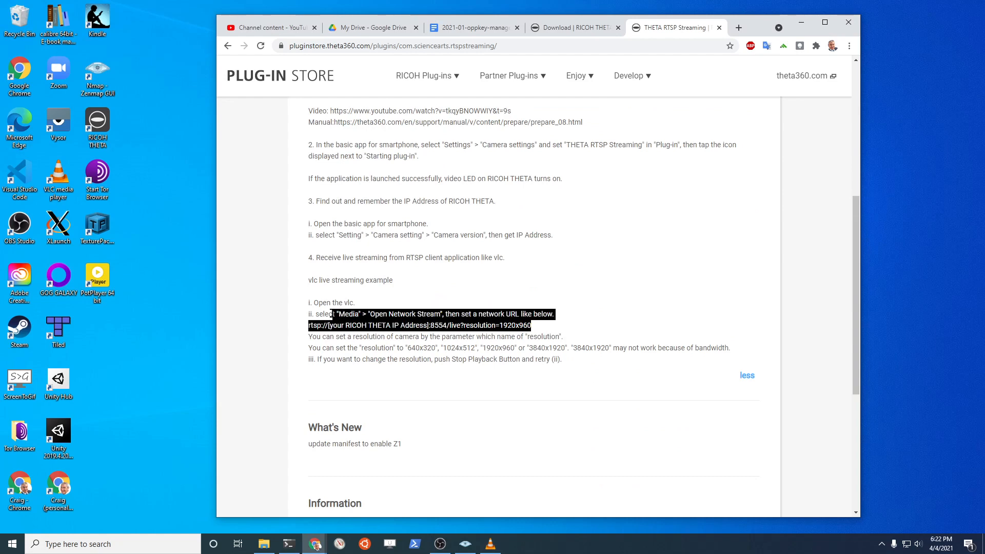
left_click(407, 335)
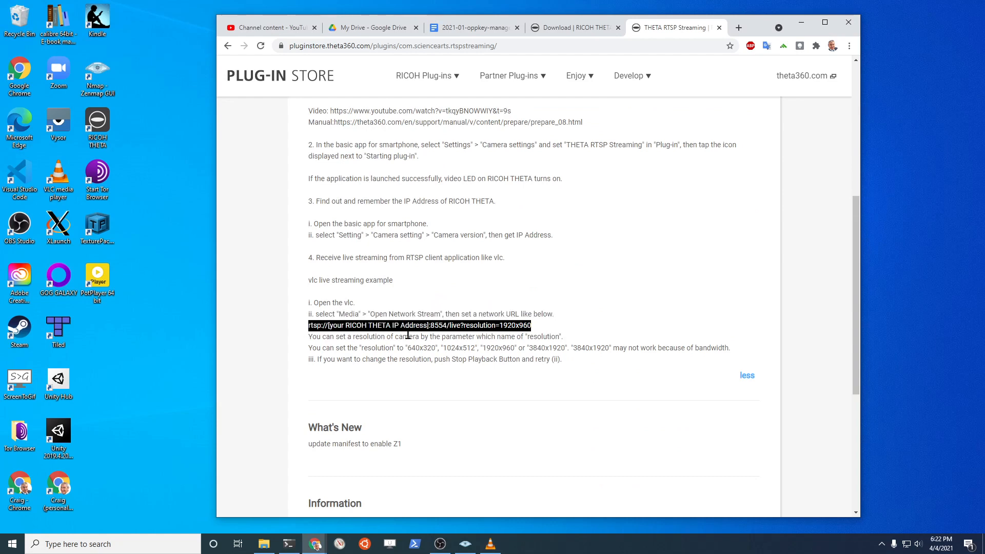
right_click(407, 325)
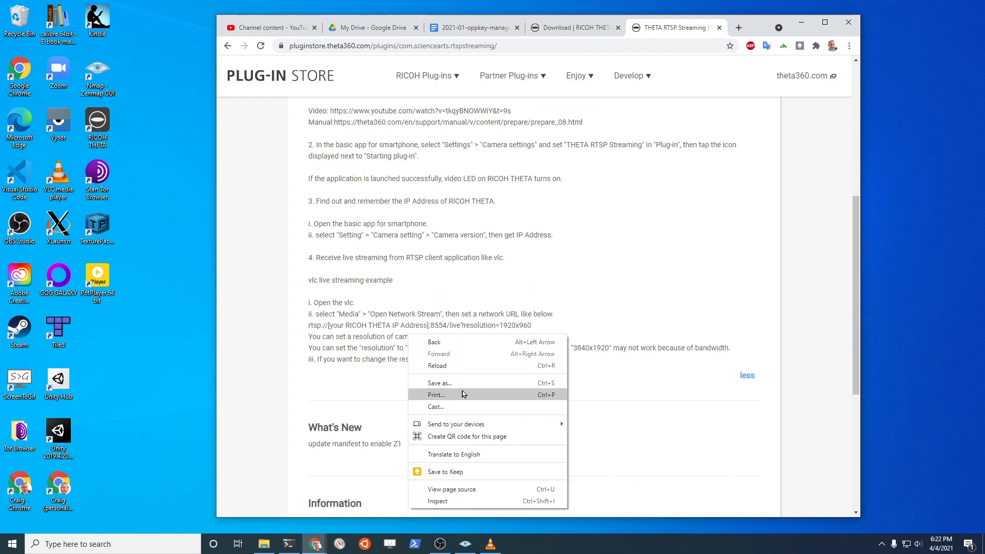
left_click(574, 325)
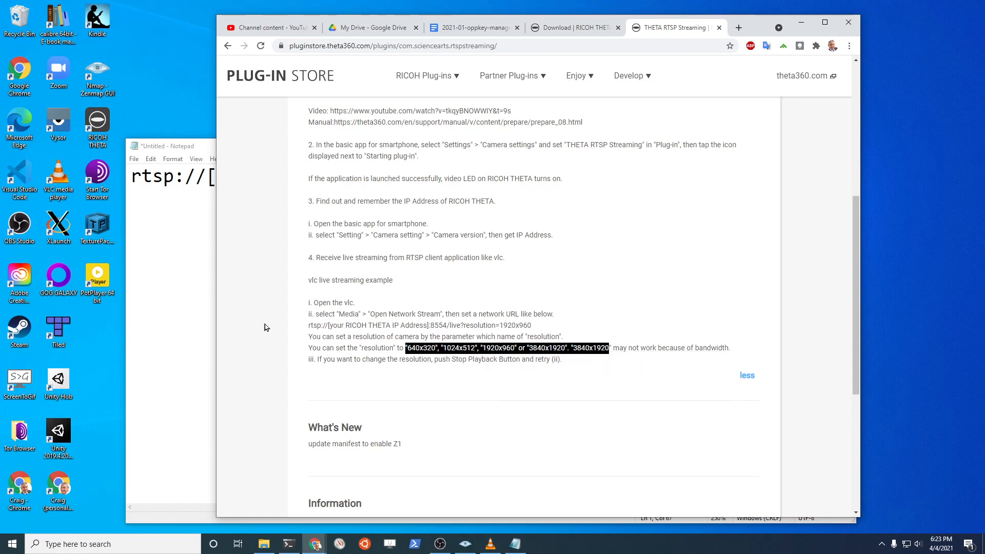
Paste the supported resolution list (640x320, 1024x512, 1920x960, 3840x1920) into the note.
left_click(169, 145)
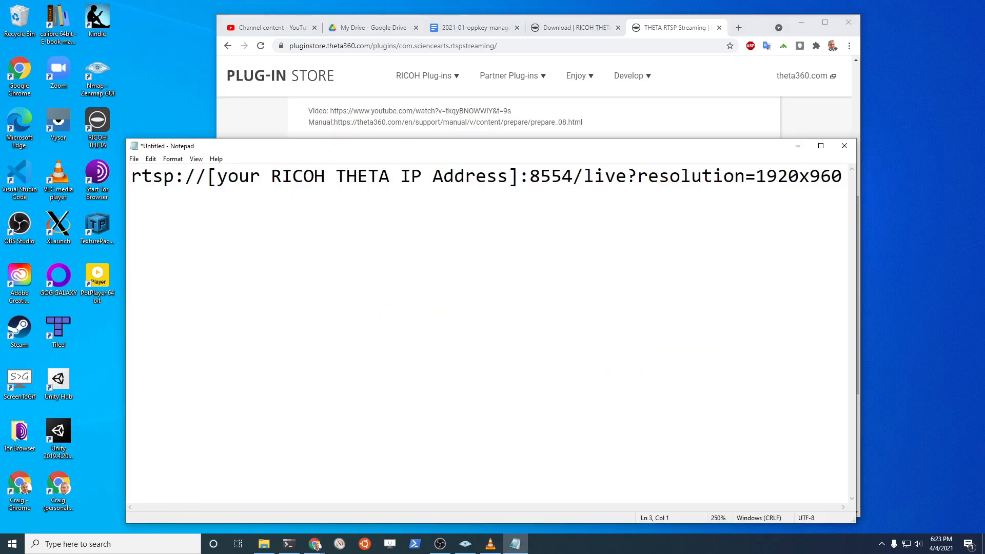
type("\"640x320\", \"1024x512\", \"1920x960\" or \"3840x1920\". \"3840x1920")
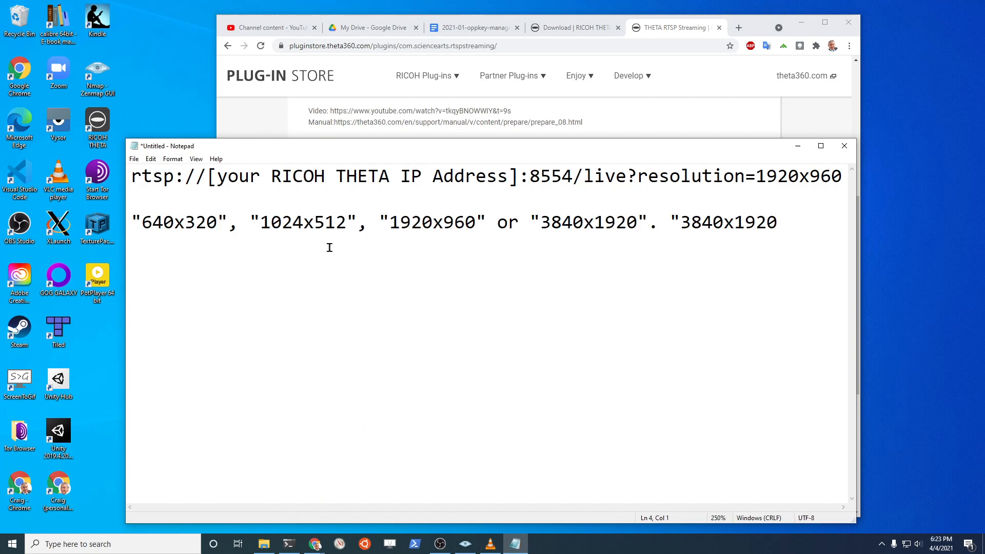
mouse_move(621, 197)
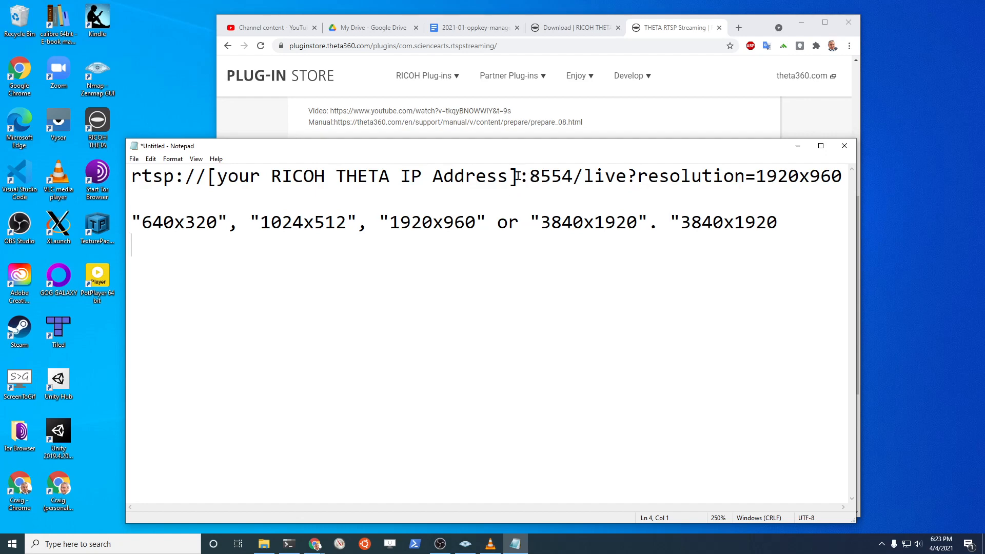
Replace the IP placeholder with 192.168.2.200 and select the full rtsp://...:8554/live?resolution=1920x960 address.
left_click_drag(292, 176, 515, 175)
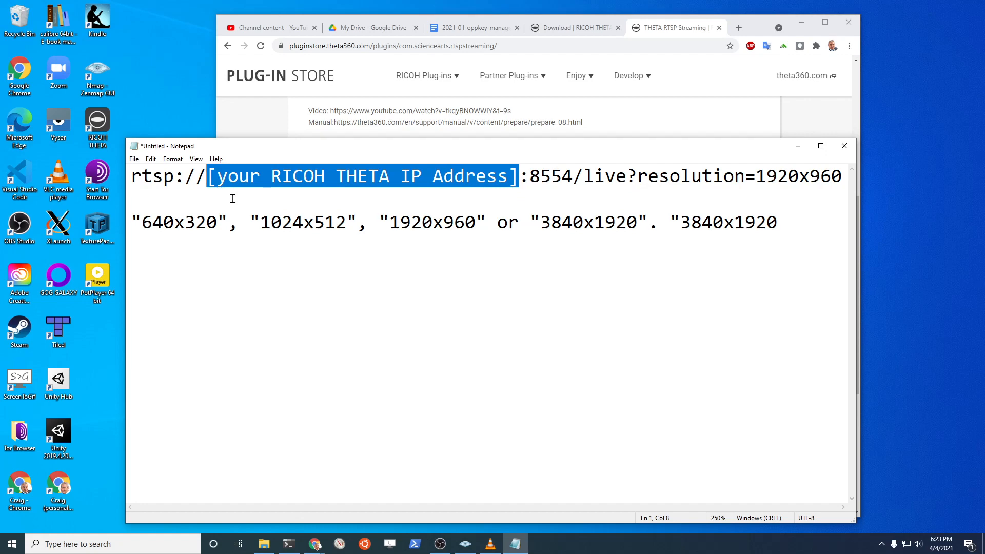
key("Delete")
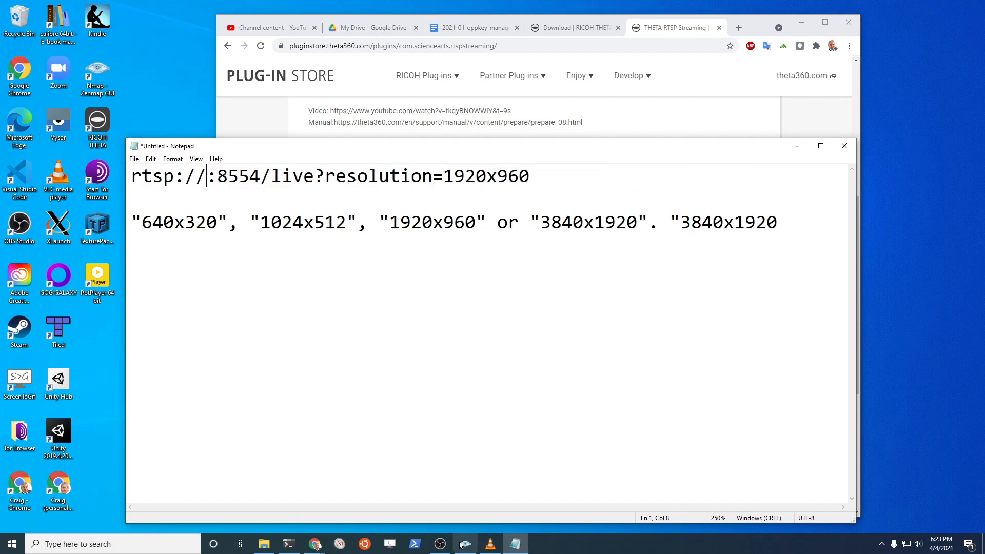
left_click(464, 544)
type("192.168.2.200")
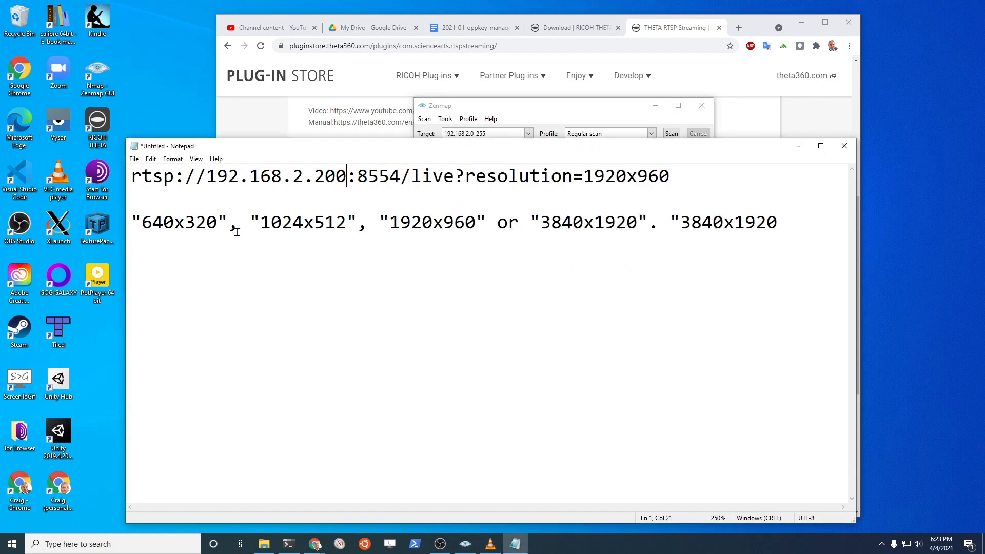
left_click(457, 175)
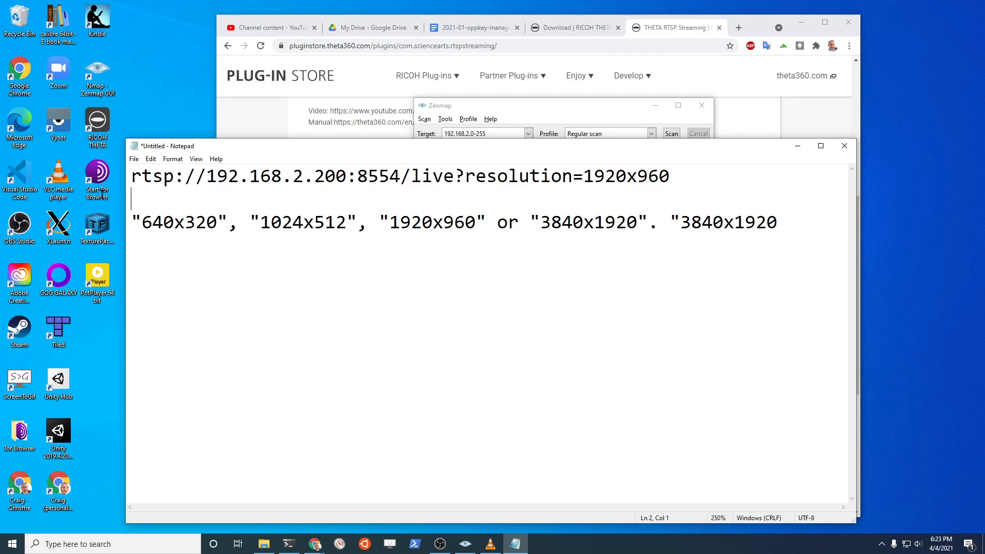
triple_click(399, 175)
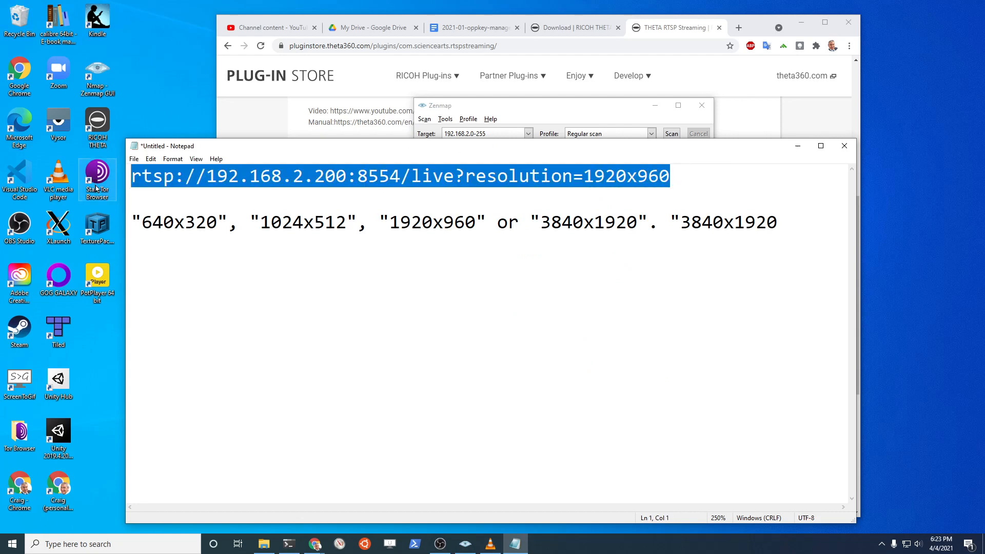
mouse_move(129, 156)
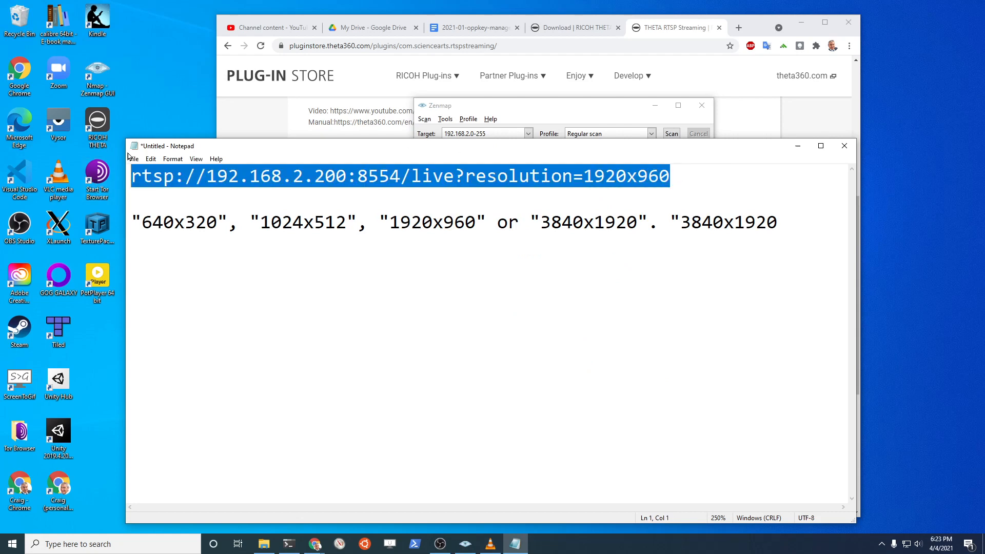
Play the network stream rtsp://192.168.2.200:8554/live?resolution=1920x960 in VLC.
left_click(150, 158)
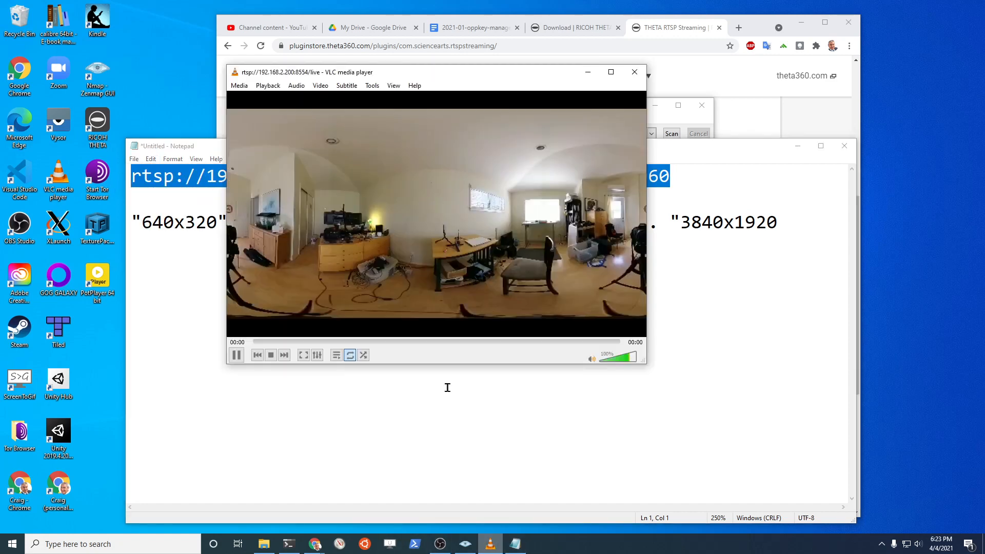
left_click(238, 85)
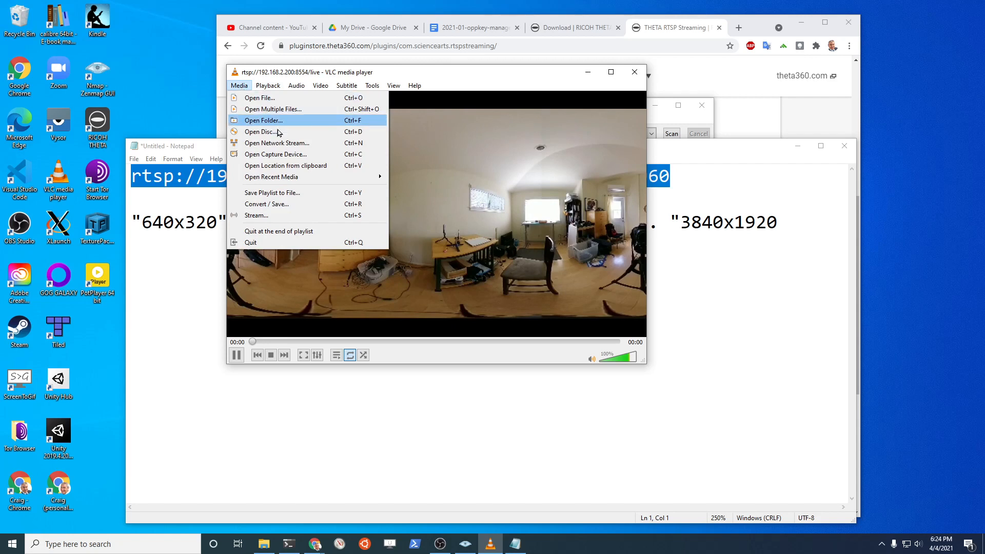
left_click(276, 142)
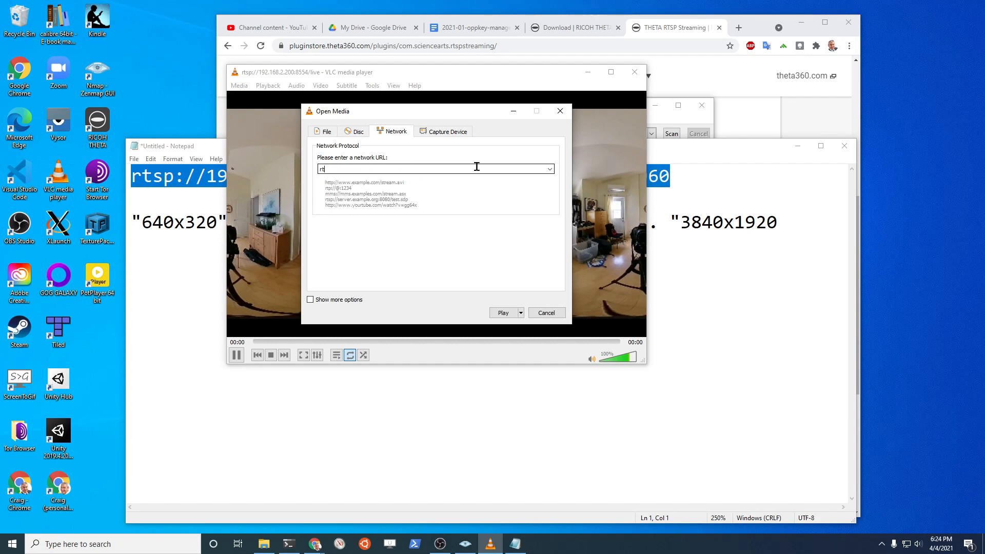
type("rtsp://192.168.2.200:8554/live?resolution=1920x960")
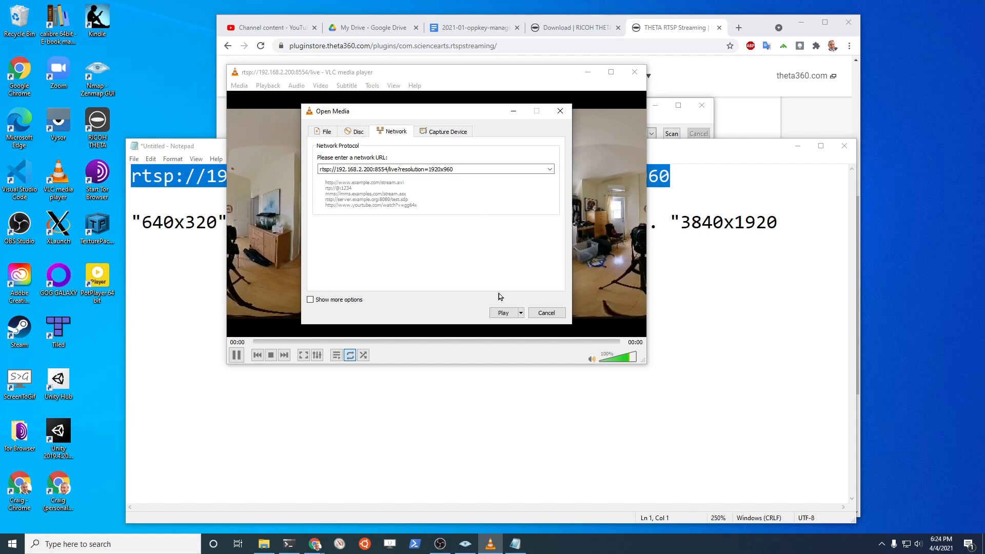
left_click(503, 312)
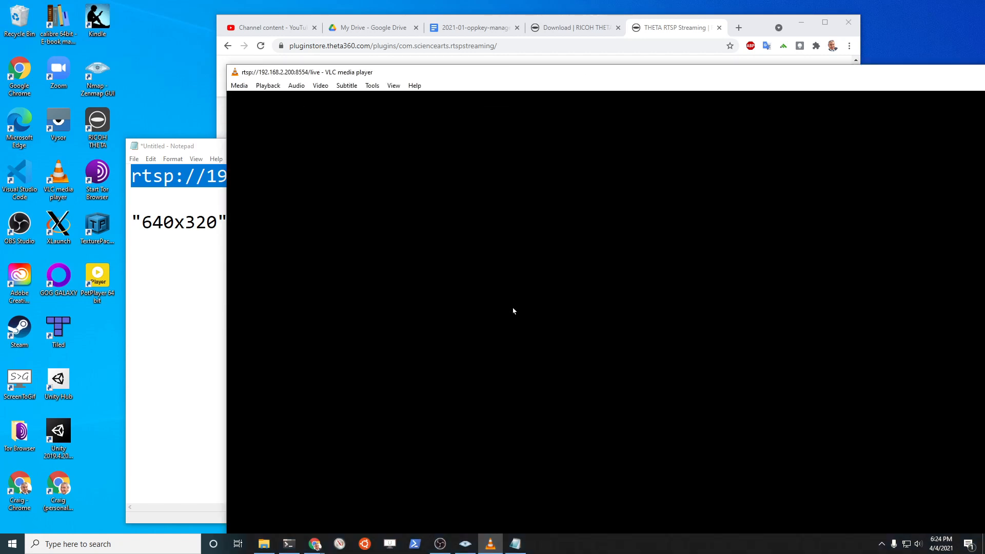